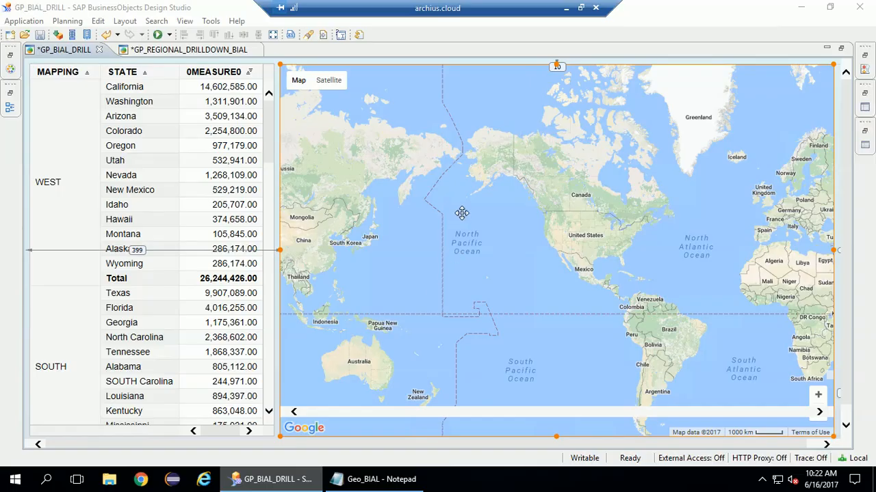
pyautogui.moveTo(415, 376)
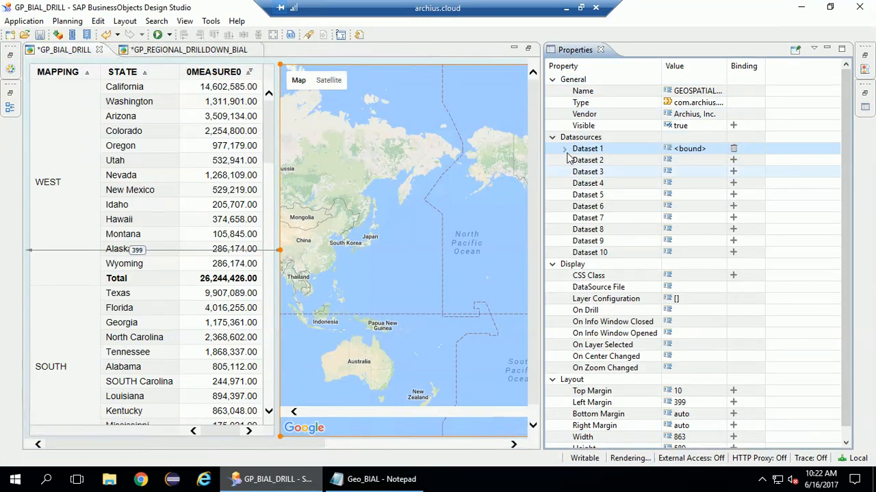
# - Set Dataset 1's data source to DS_REGION and select the Subscribers measure
pyautogui.click(564, 149)
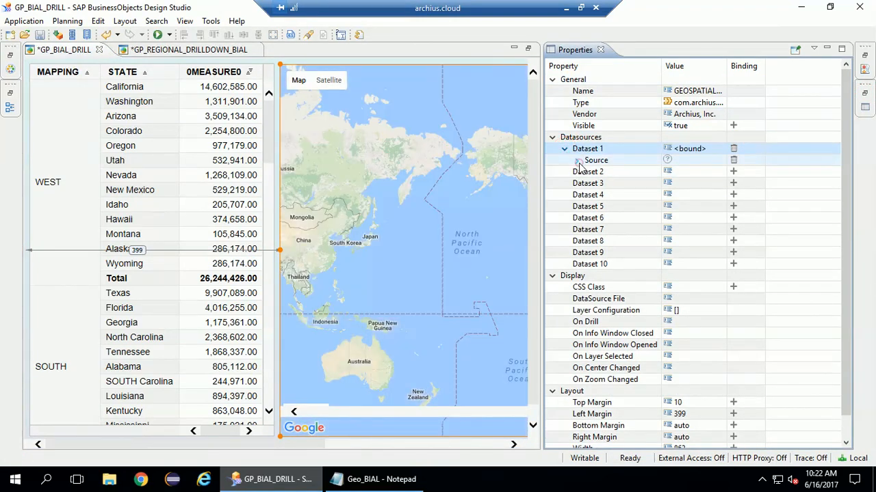
pyautogui.click(577, 160)
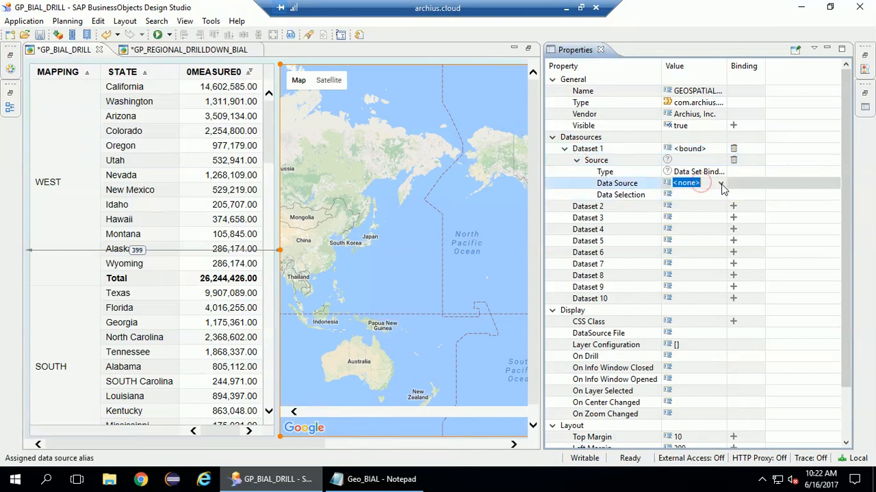
pyautogui.click(719, 183)
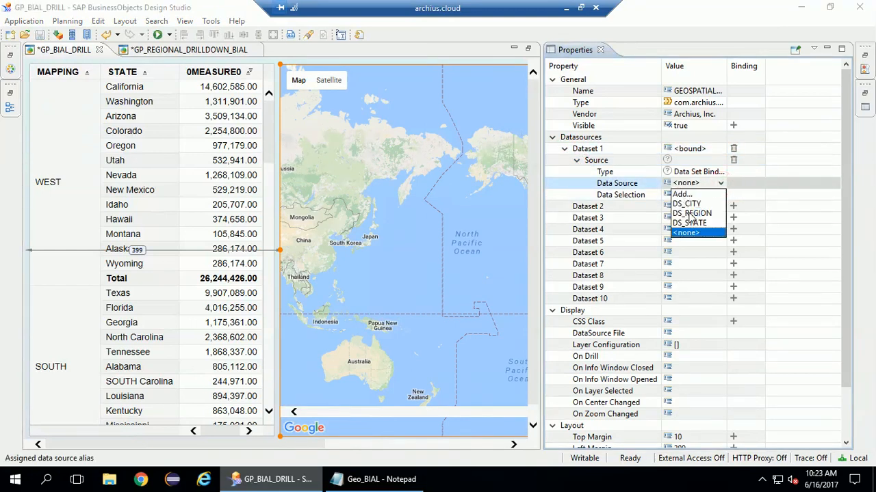
pyautogui.click(691, 213)
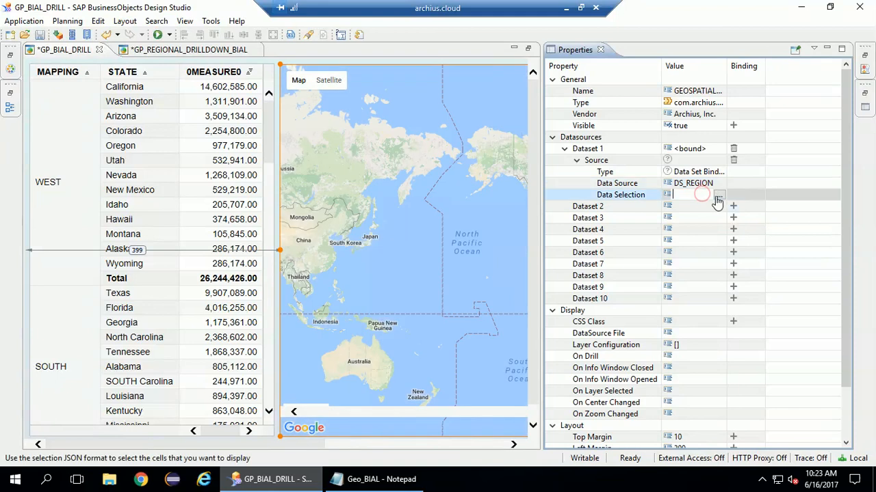
pyautogui.click(718, 199)
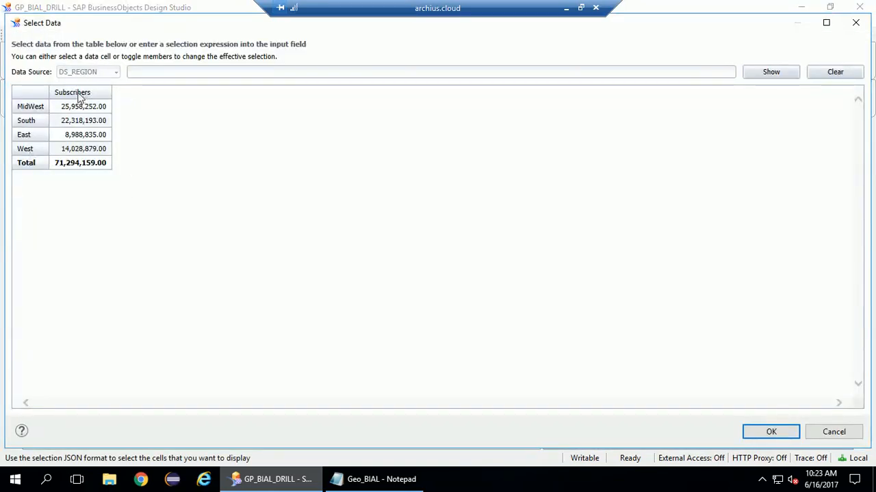
pyautogui.click(72, 91)
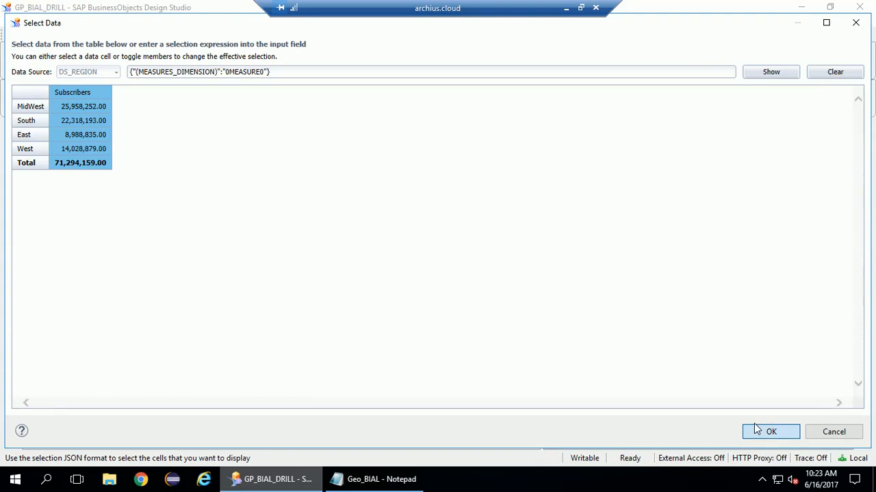
pyautogui.click(770, 432)
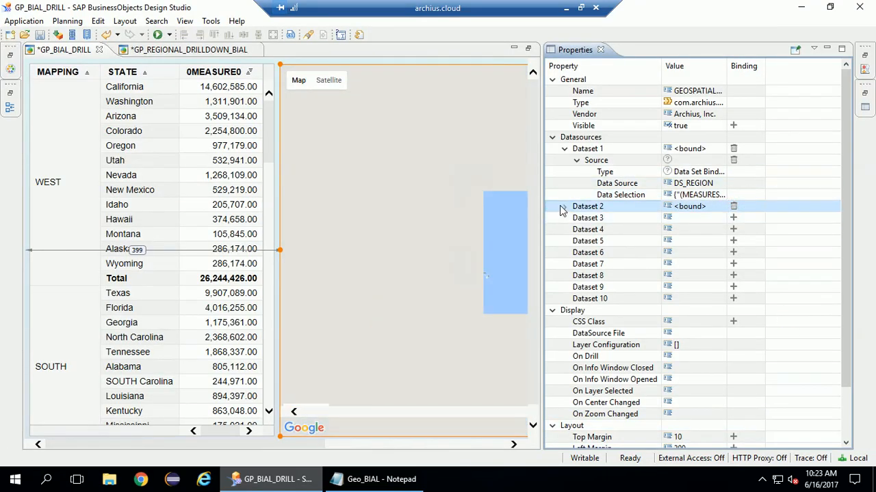
# - Set Dataset 2's data source to DS_STATE and select the 0MEASURE0 measure
pyautogui.click(564, 206)
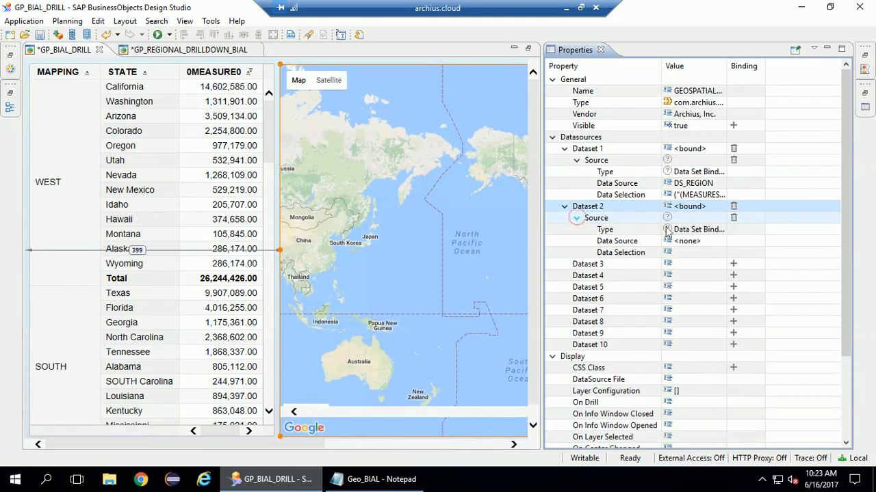
pyautogui.click(720, 240)
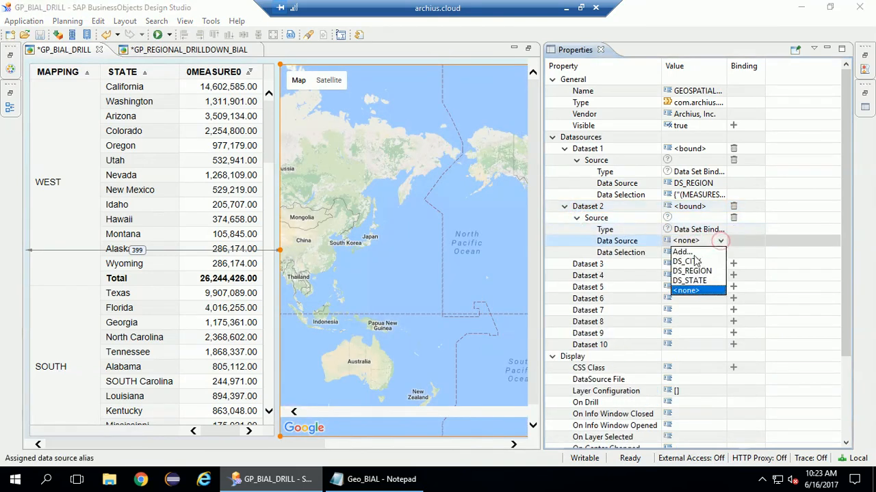
pyautogui.click(689, 280)
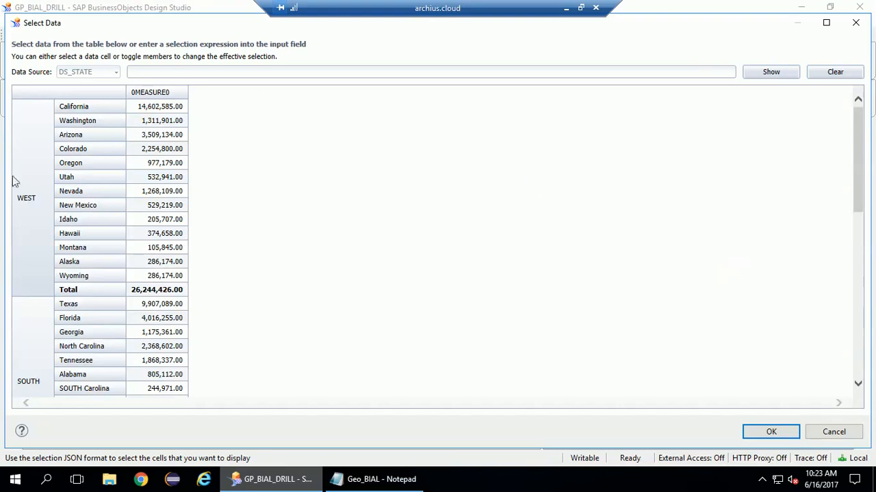
pyautogui.scroll(-3)
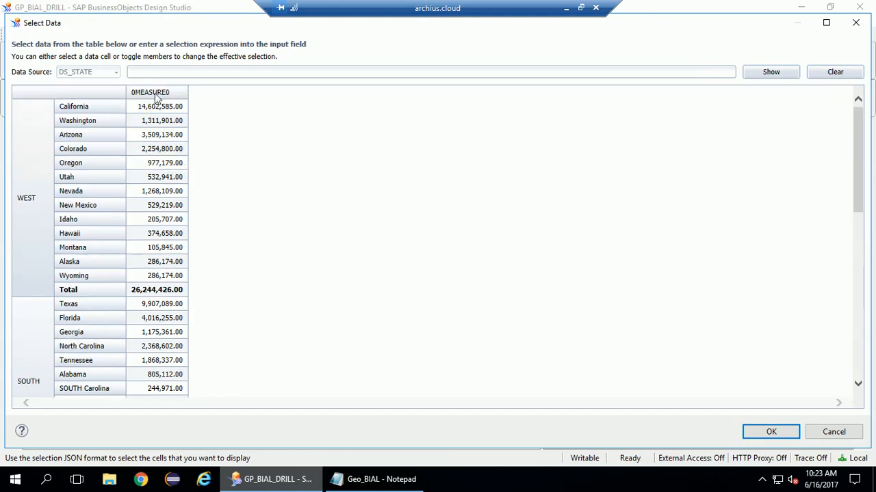
pyautogui.click(150, 92)
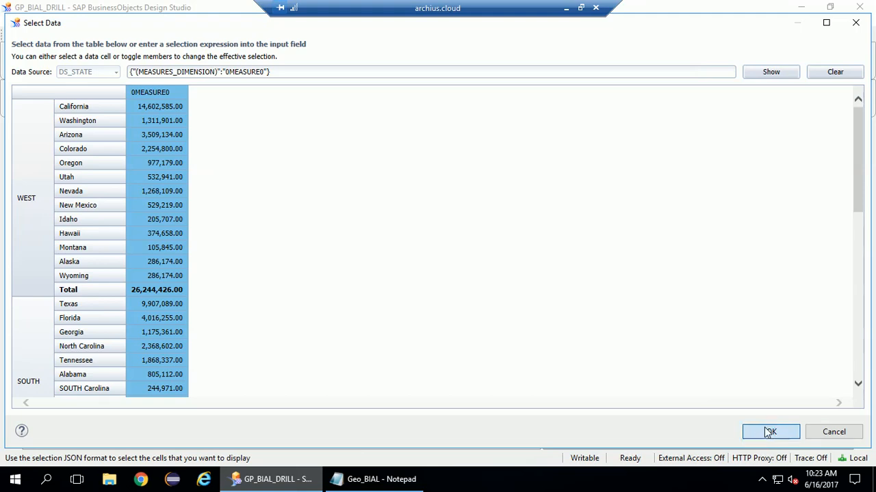
pyautogui.click(770, 431)
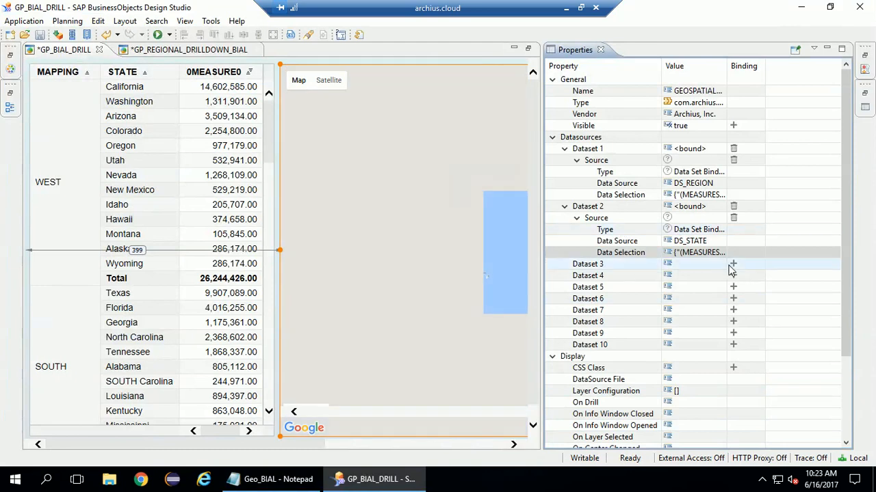
# - Add a binding for Dataset 3 using DS_CITY and select the Subscribers measure
pyautogui.click(587, 263)
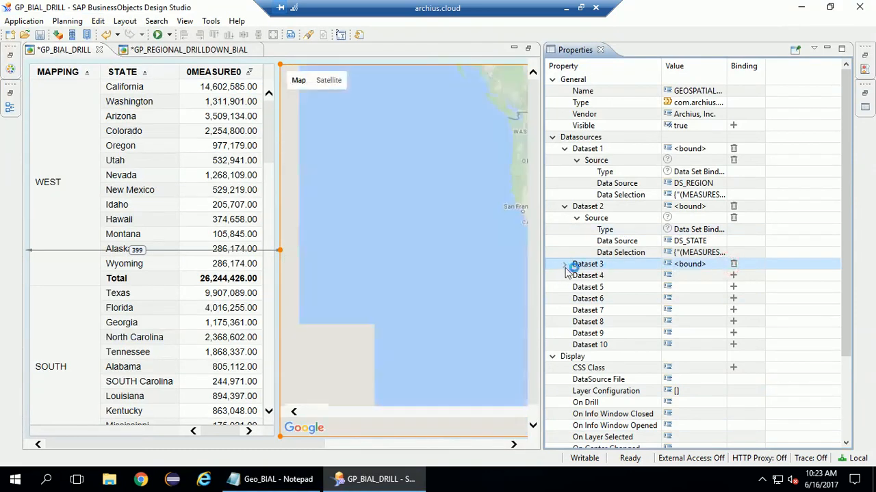
pyautogui.click(565, 265)
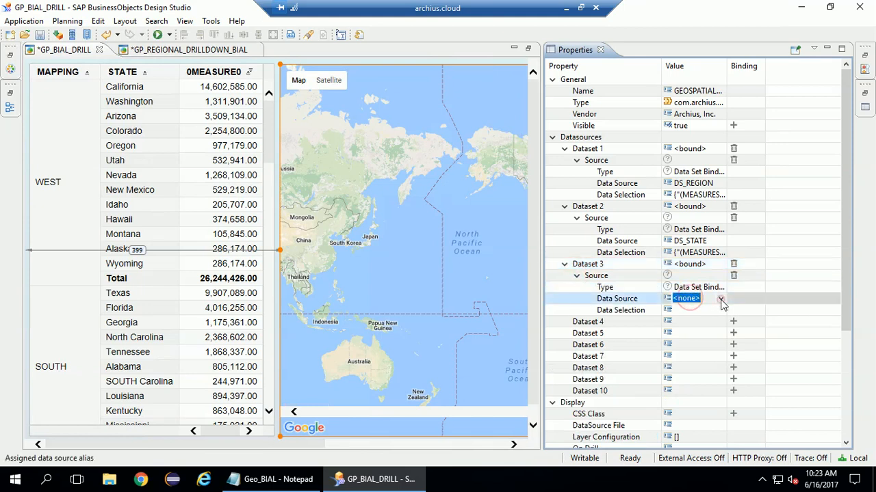
pyautogui.click(721, 301)
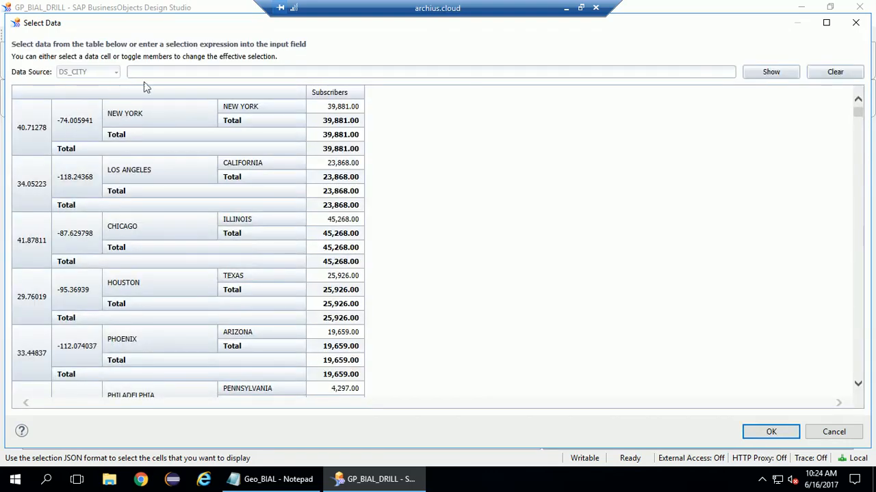
pyautogui.moveTo(329, 93)
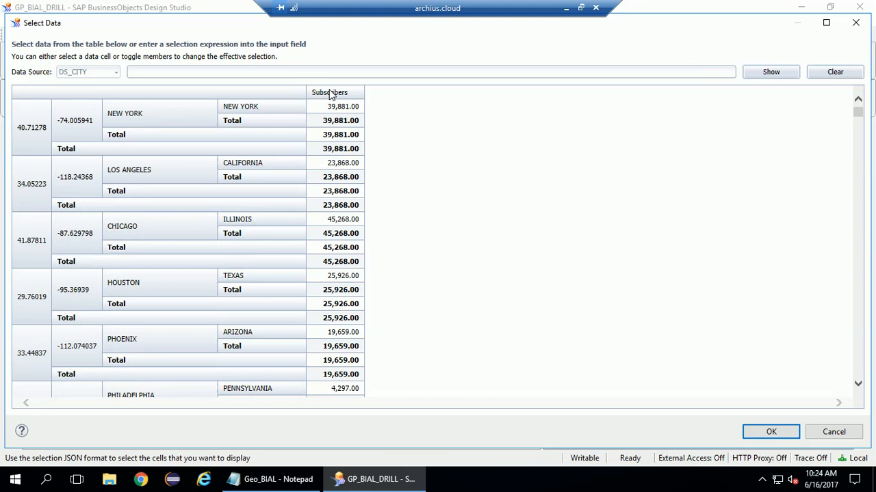
pyautogui.click(329, 92)
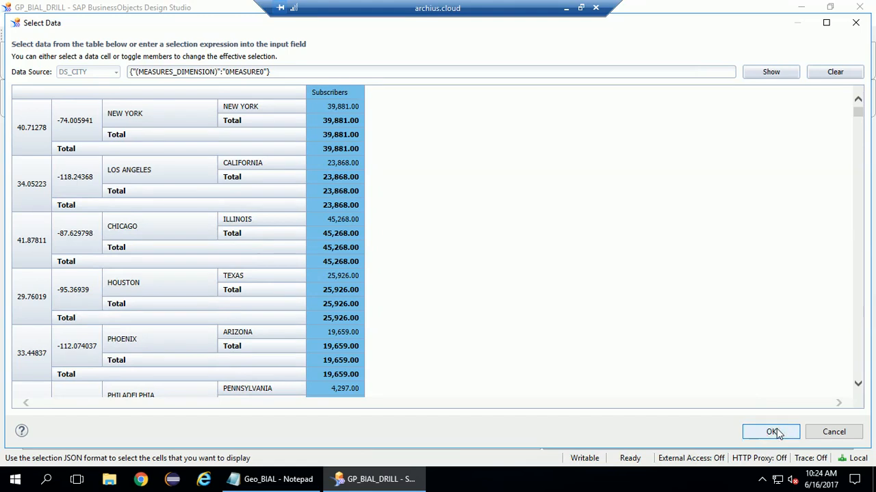
pyautogui.click(771, 431)
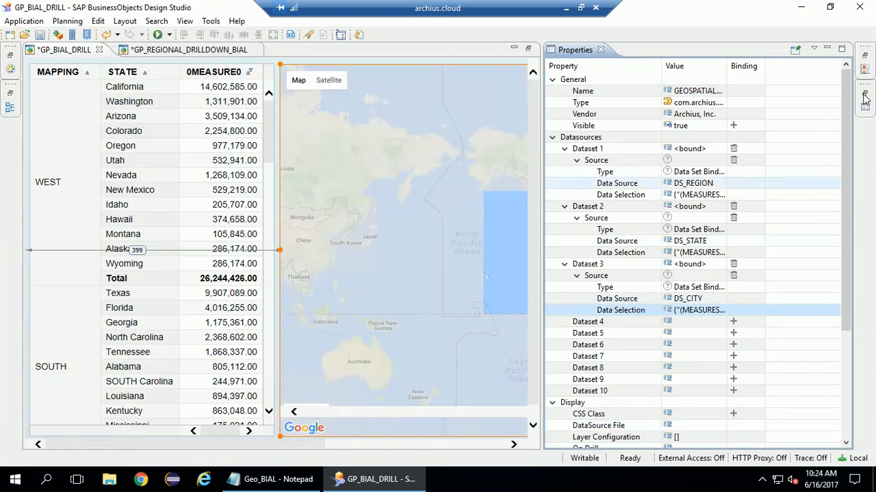
# - Set the map's imagery style to Cool Gray in the additional layer properties
pyautogui.click(828, 49)
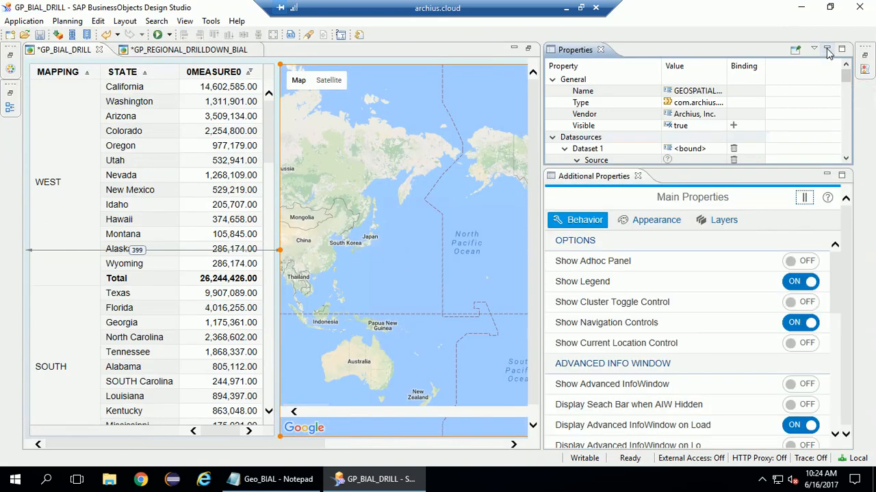
pyautogui.click(826, 49)
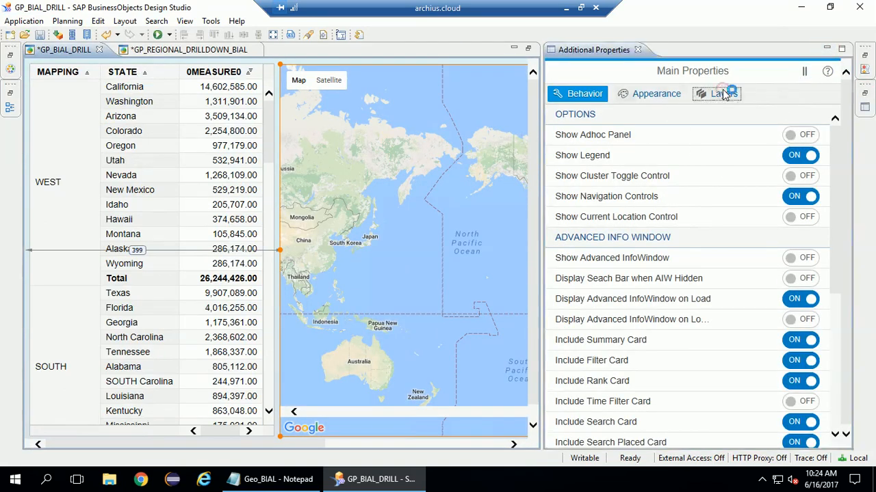
pyautogui.click(723, 94)
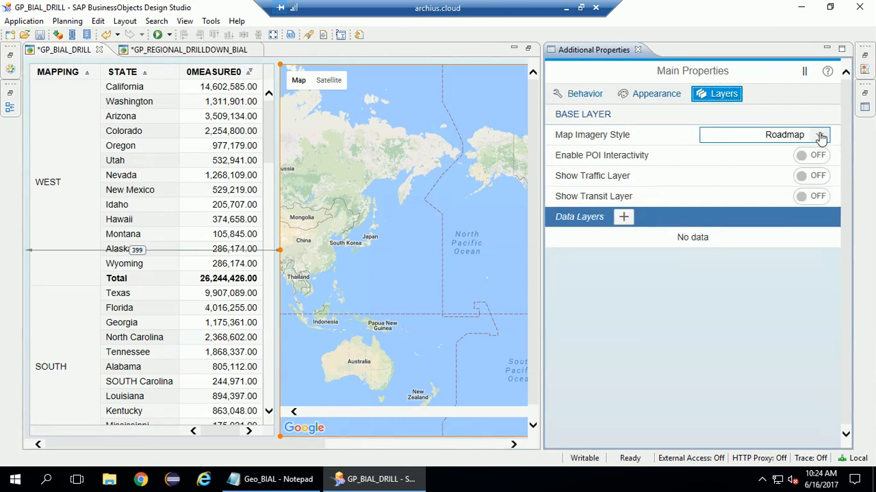
pyautogui.click(819, 135)
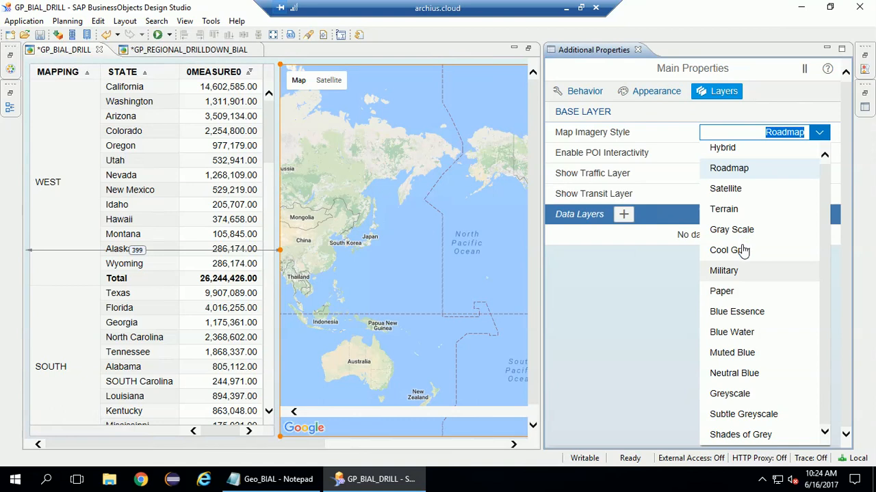
pyautogui.click(729, 249)
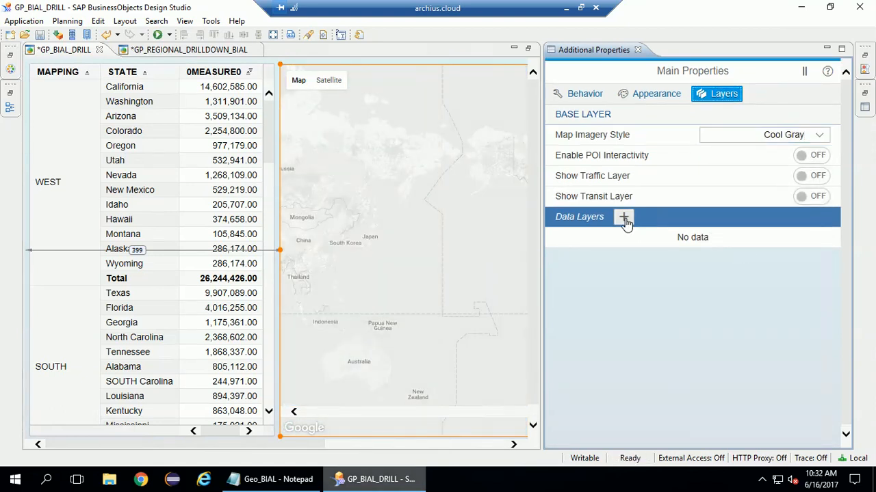
# - Add a new data layer of type Shapes to the map
pyautogui.click(623, 217)
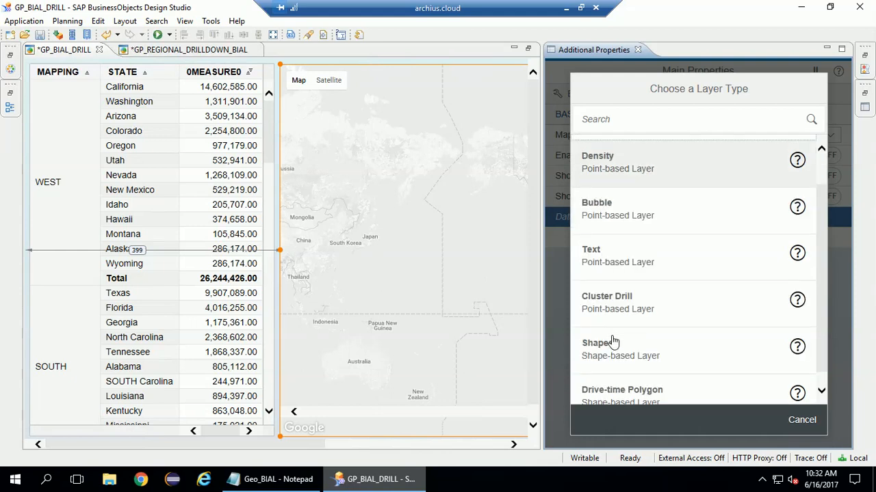
pyautogui.scroll(3)
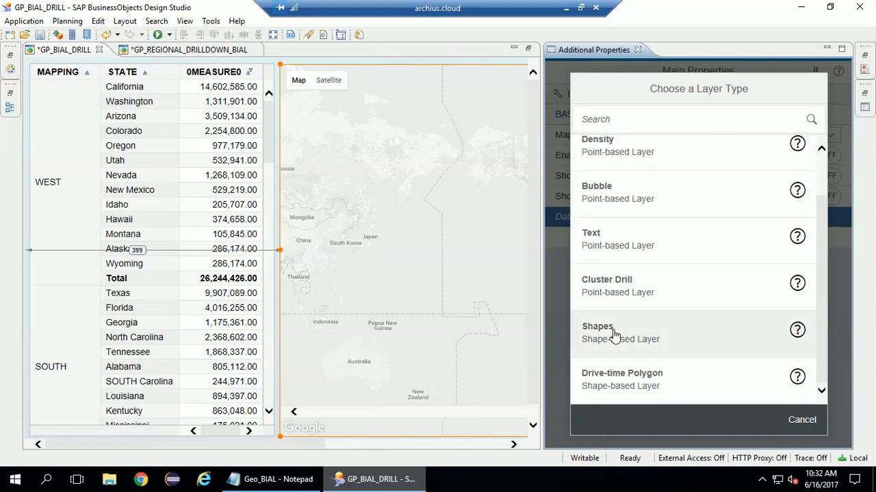
pyautogui.click(597, 332)
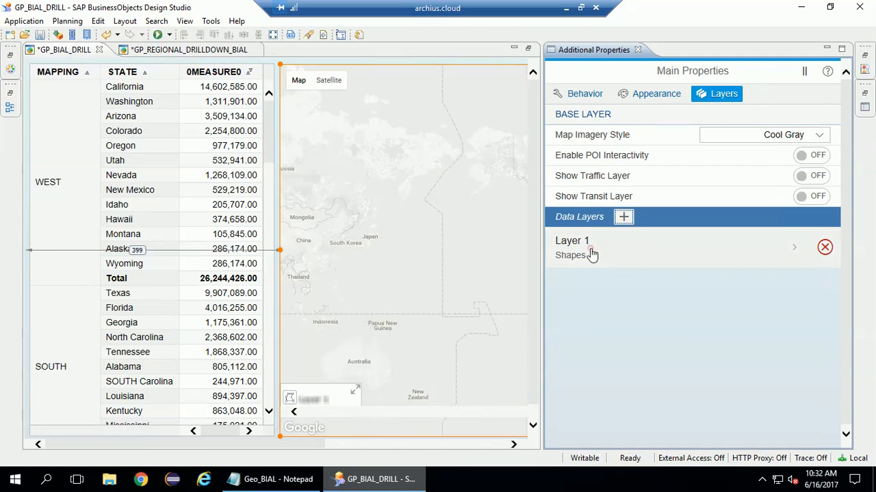
# - Rename Layer 1 to Region, with Subscribers as value field and Area for State/Region
pyautogui.click(794, 247)
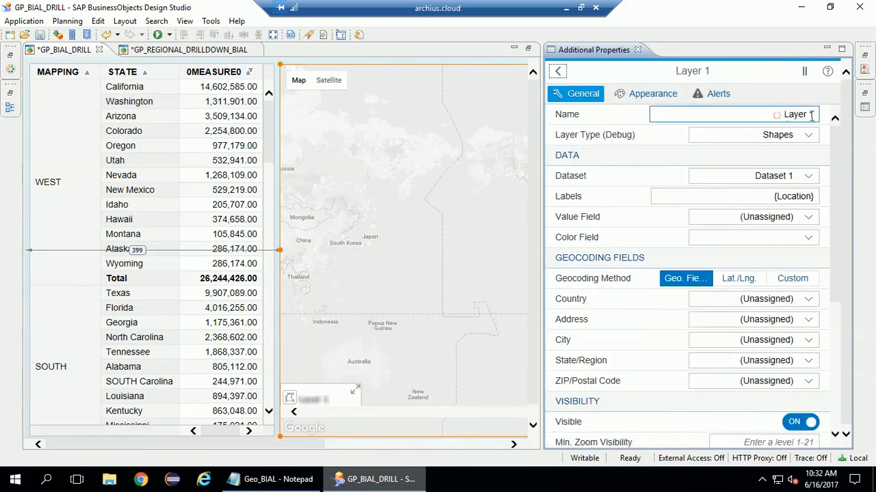
pyautogui.write('Region')
pyautogui.click(735, 196)
pyautogui.write('{Area')
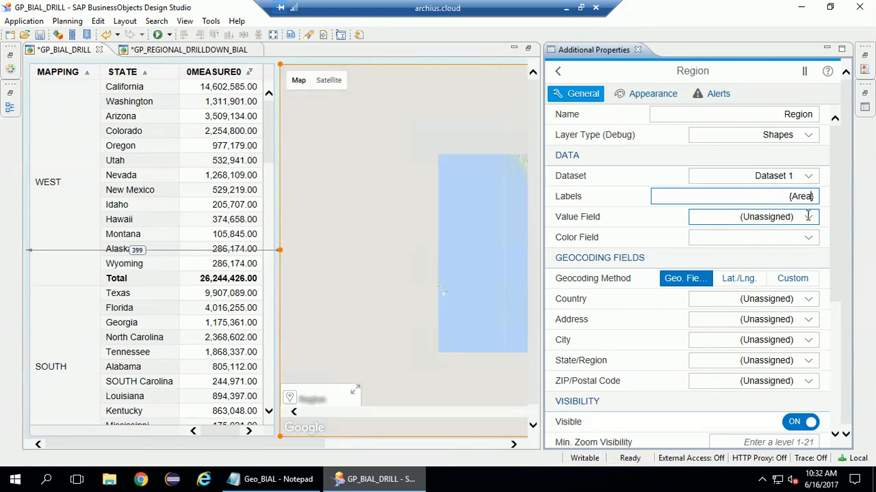
pyautogui.click(808, 216)
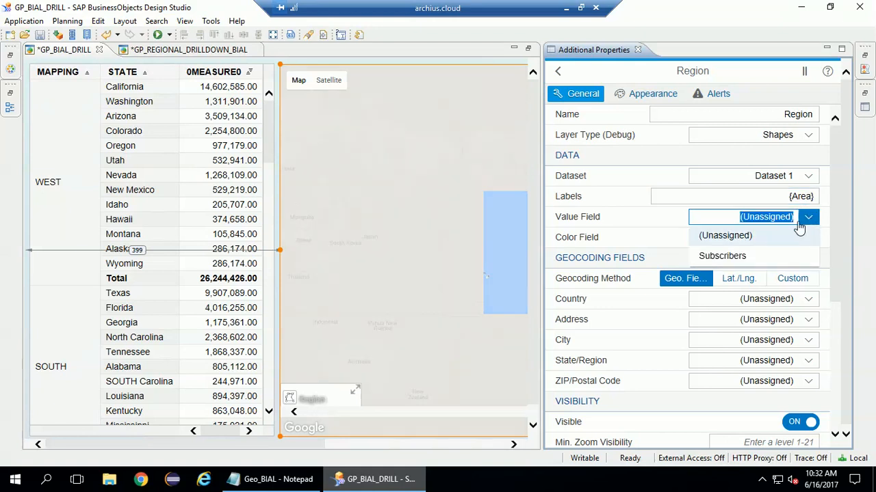
pyautogui.click(721, 256)
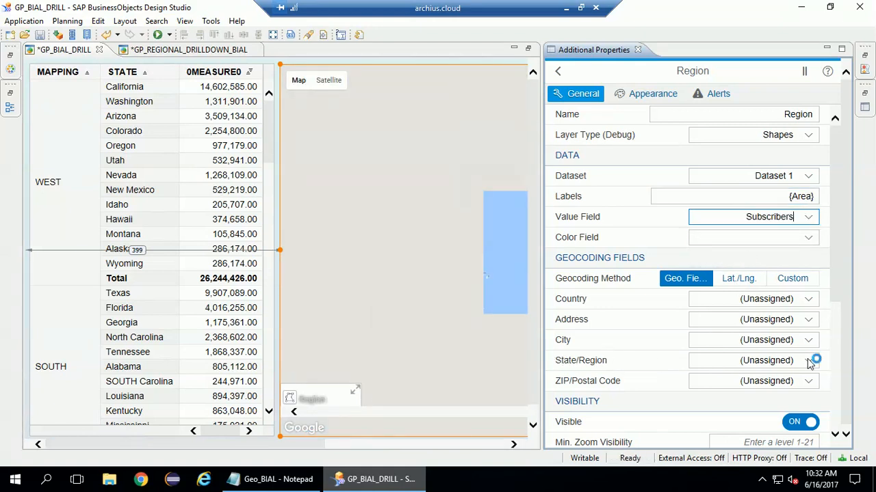
pyautogui.click(808, 361)
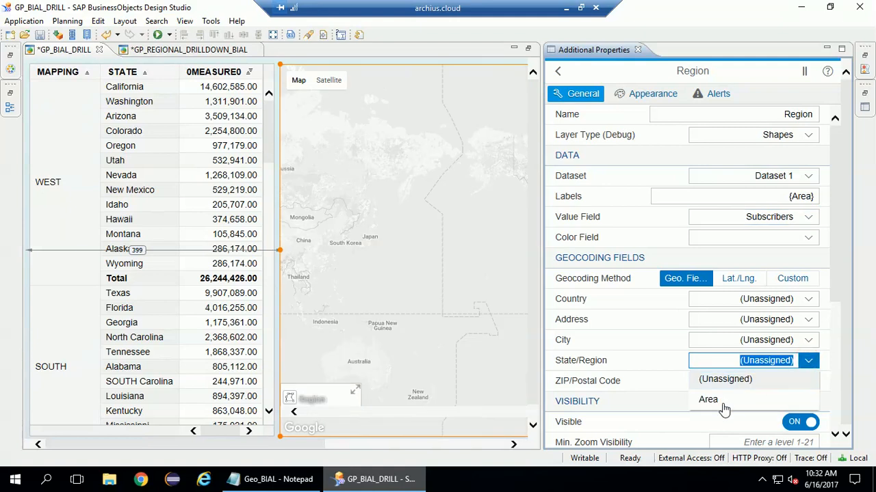
pyautogui.click(707, 399)
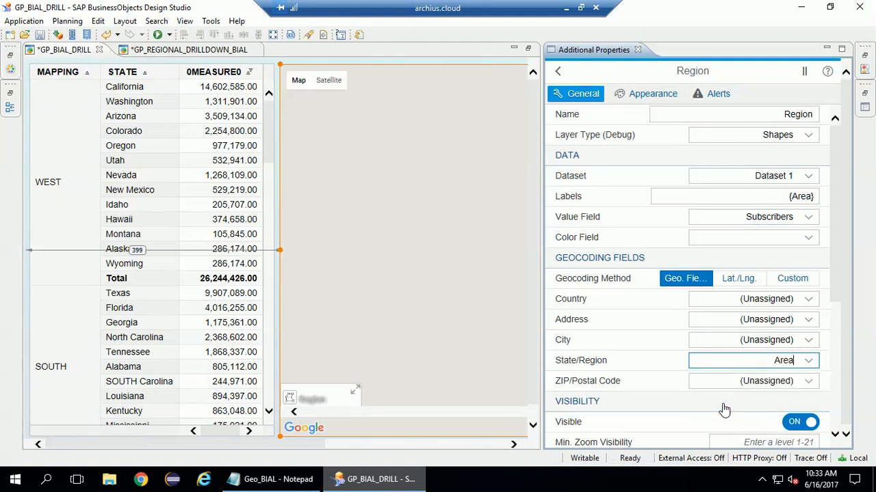
# - Load the layer's shapes from custom SHP URL /shapes/custom/usregions4.shp
pyautogui.scroll(-3)
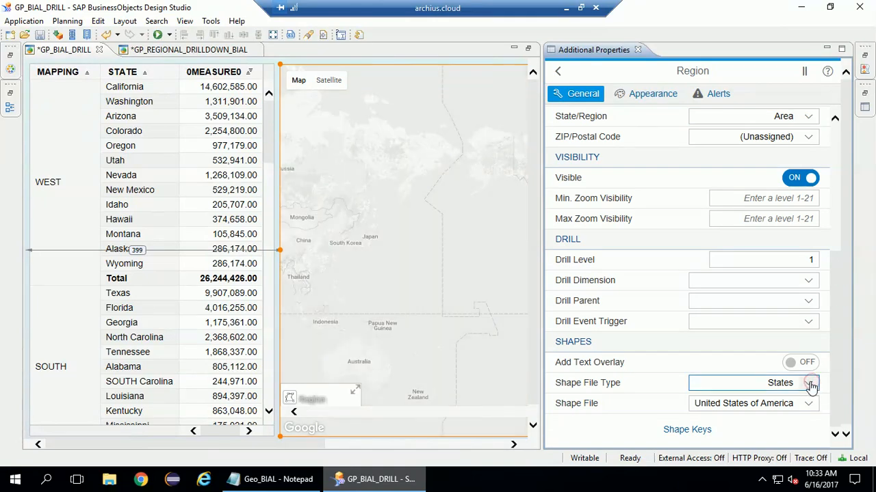
pyautogui.click(808, 382)
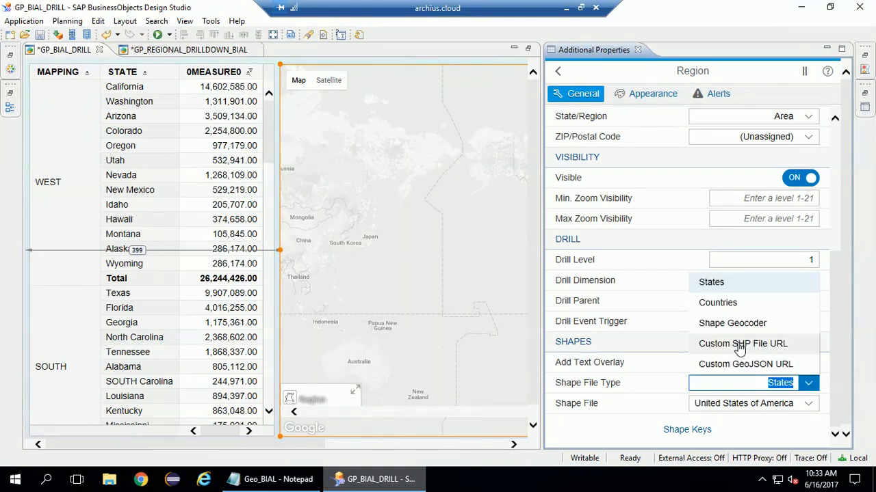
pyautogui.click(742, 344)
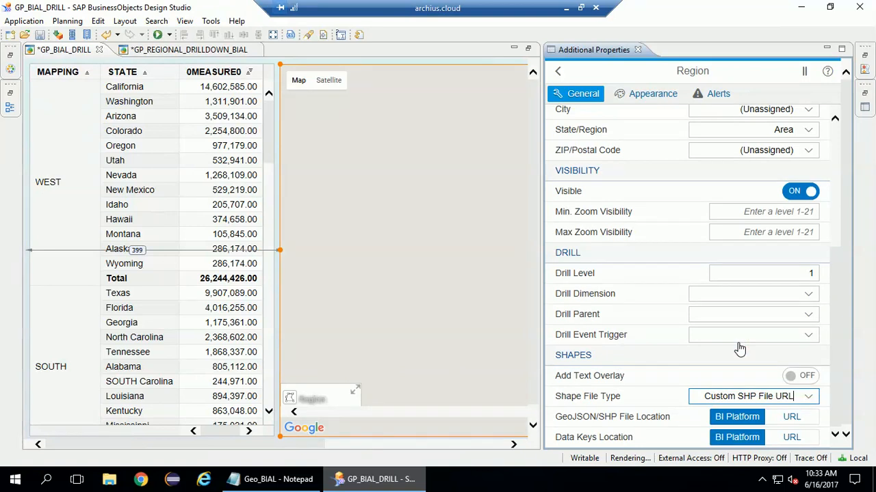
pyautogui.click(791, 417)
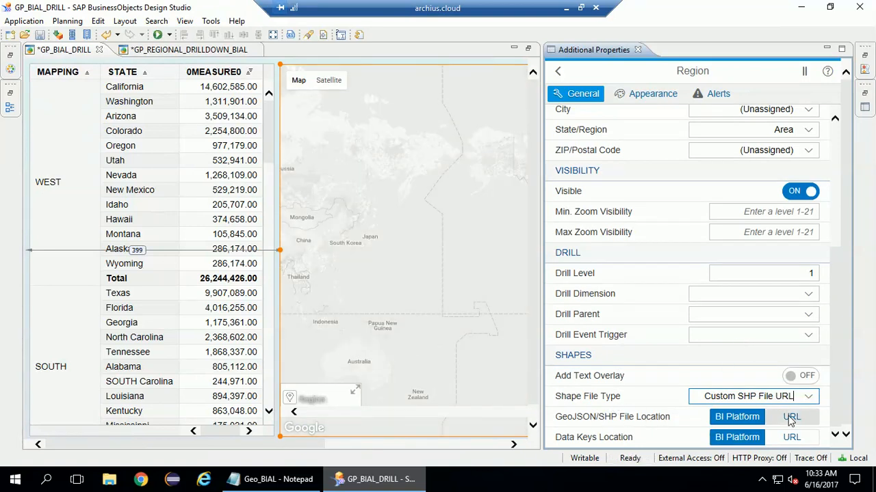
pyautogui.click(791, 416)
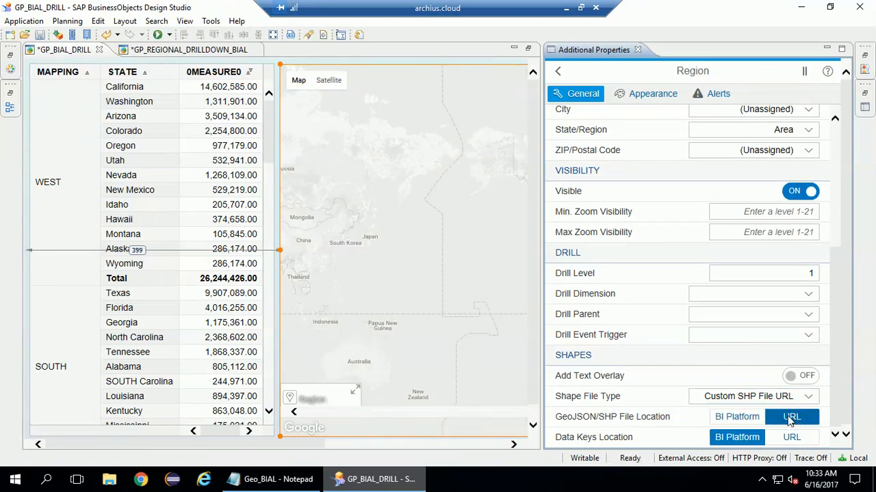
pyautogui.click(791, 417)
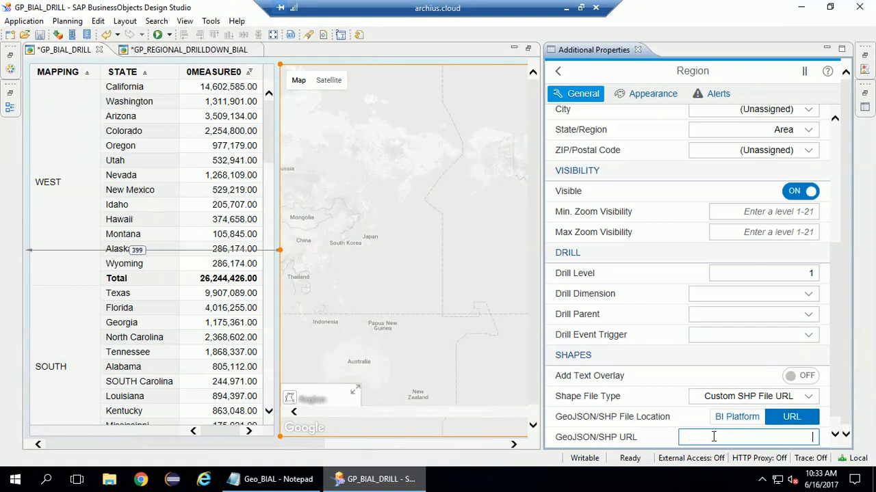
pyautogui.write('/shapes/custom/usregions4.shp')
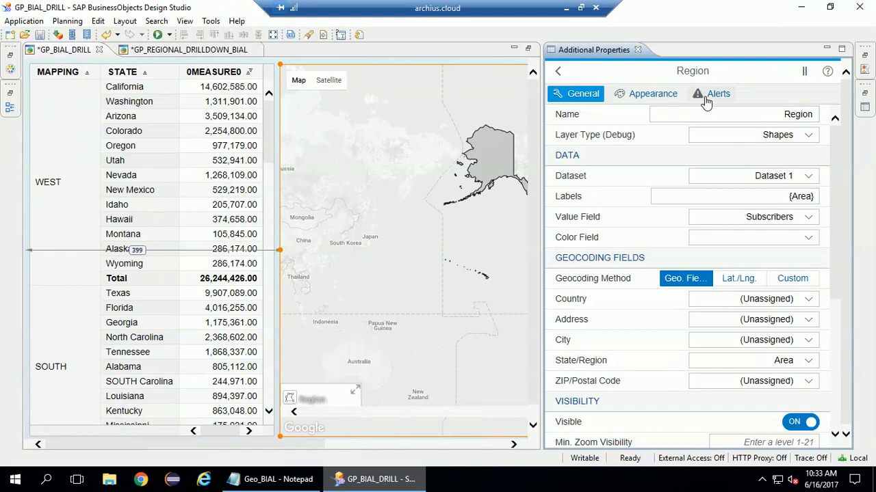
# - Enable choropleth colouring in the Region layer's alert settings
pyautogui.click(717, 94)
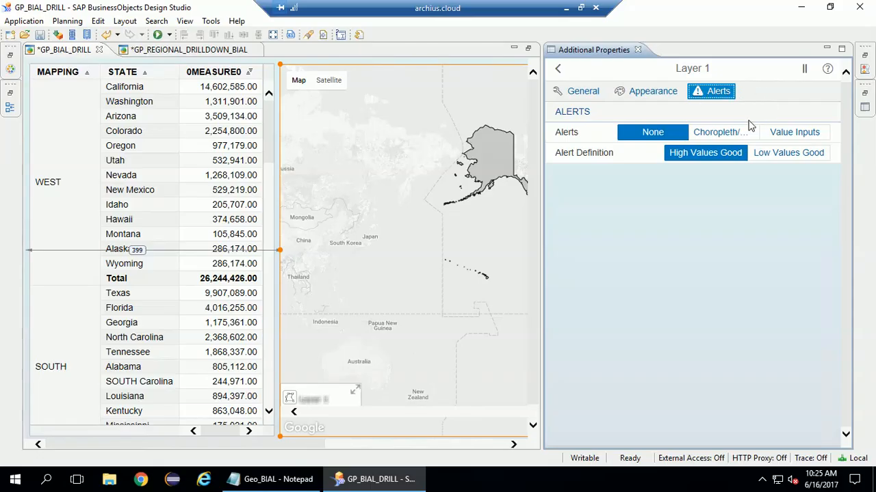
pyautogui.click(723, 132)
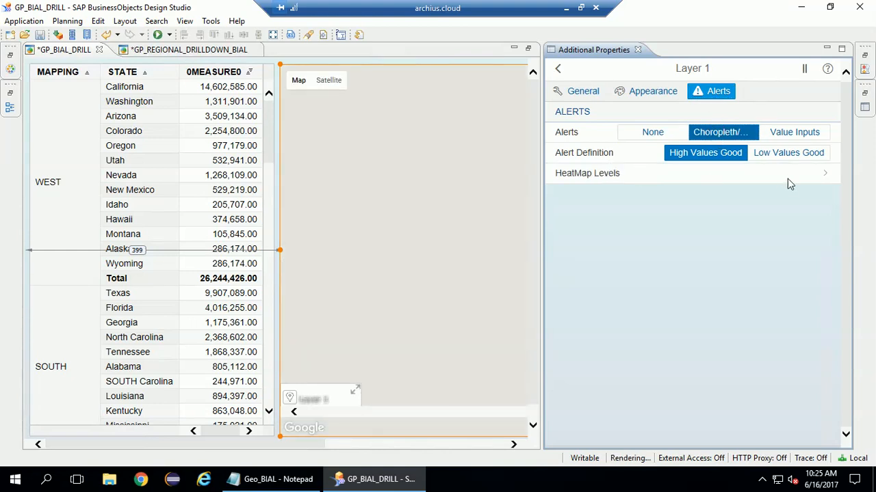
pyautogui.click(824, 173)
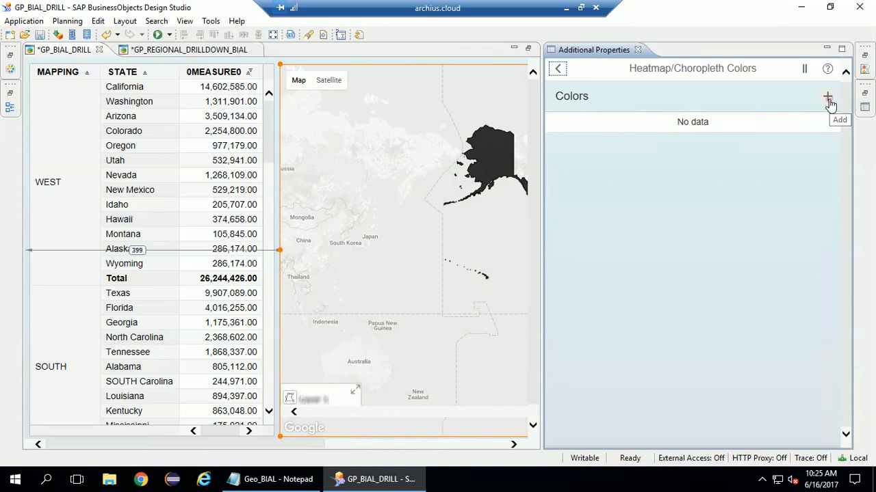
pyautogui.click(827, 96)
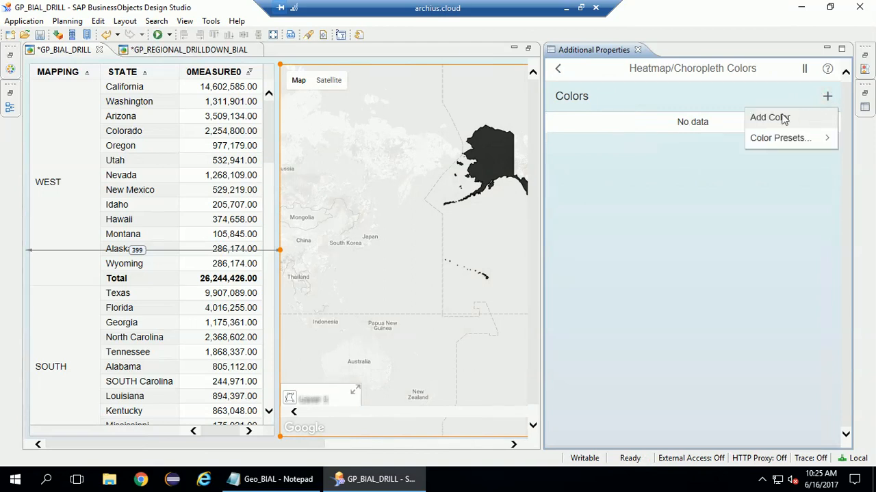
# - Add heatmap colour levels #d32030, #e17b24 and #61a656, then go back
pyautogui.click(768, 117)
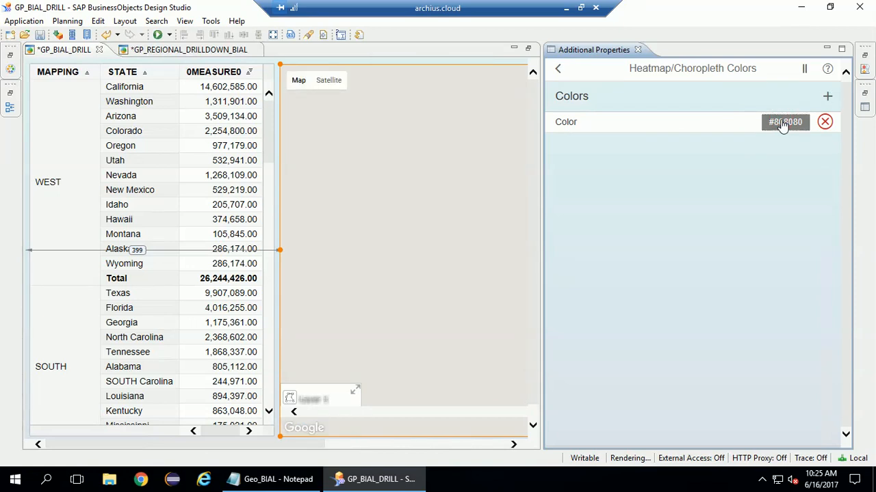
pyautogui.click(784, 121)
pyautogui.write('d32')
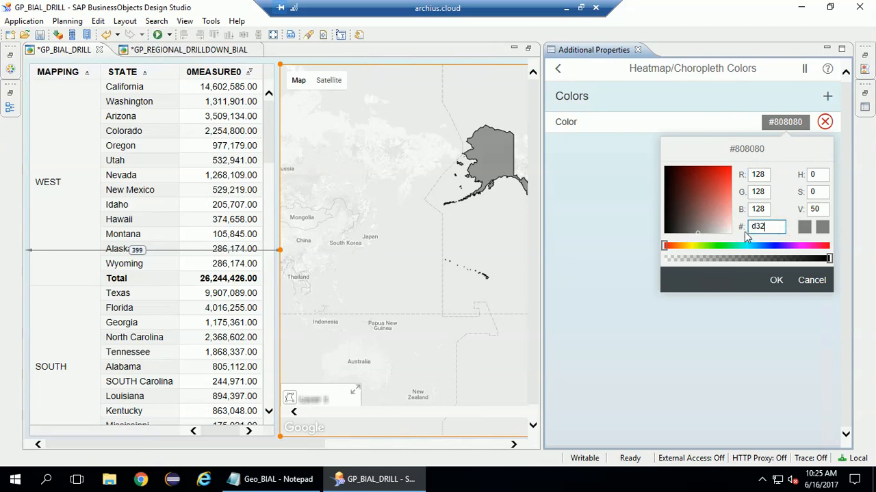
pyautogui.write('030')
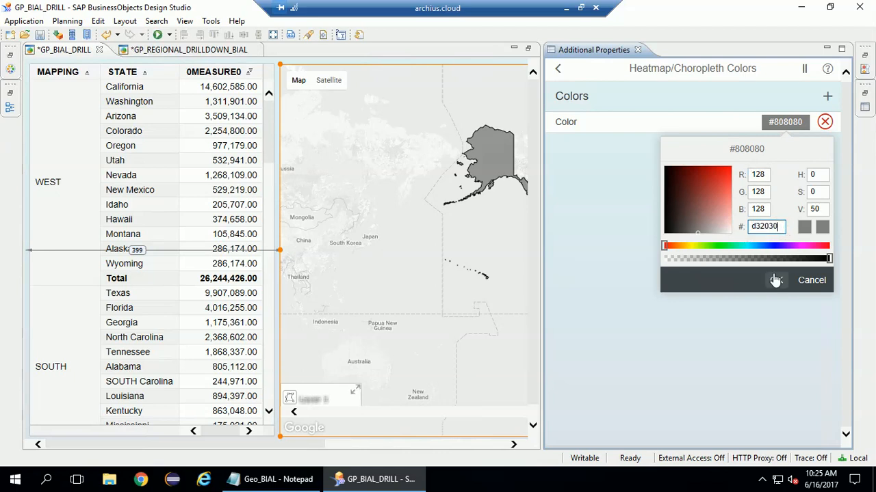
pyautogui.click(776, 280)
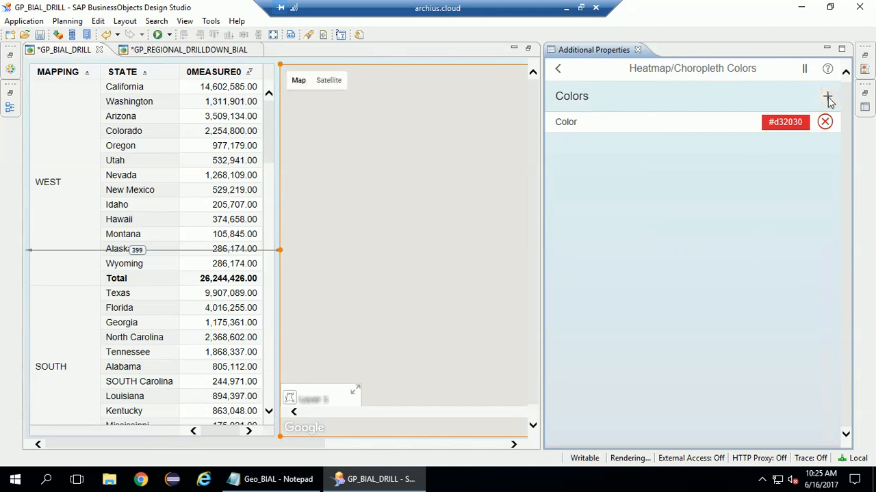
pyautogui.click(826, 98)
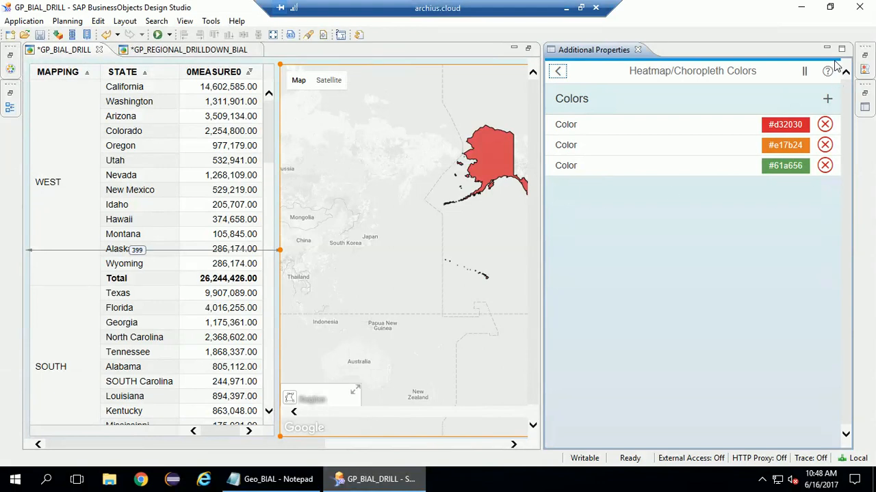
pyautogui.moveTo(609, 65)
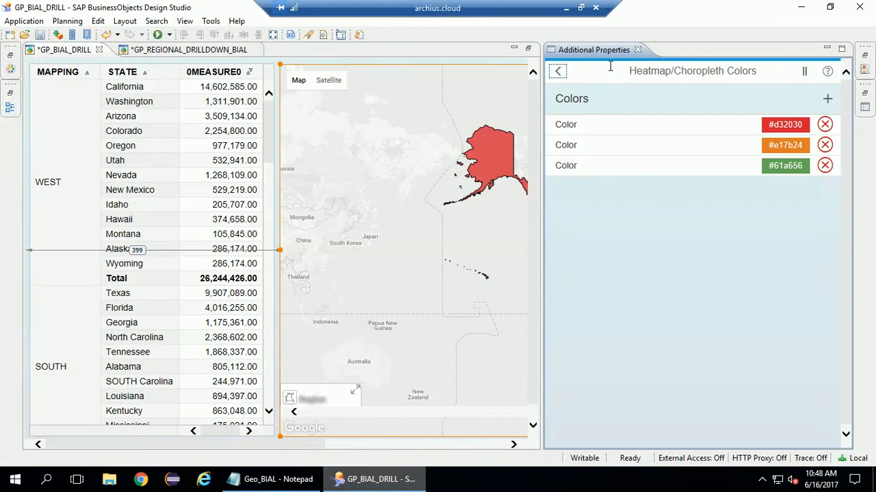
pyautogui.click(557, 70)
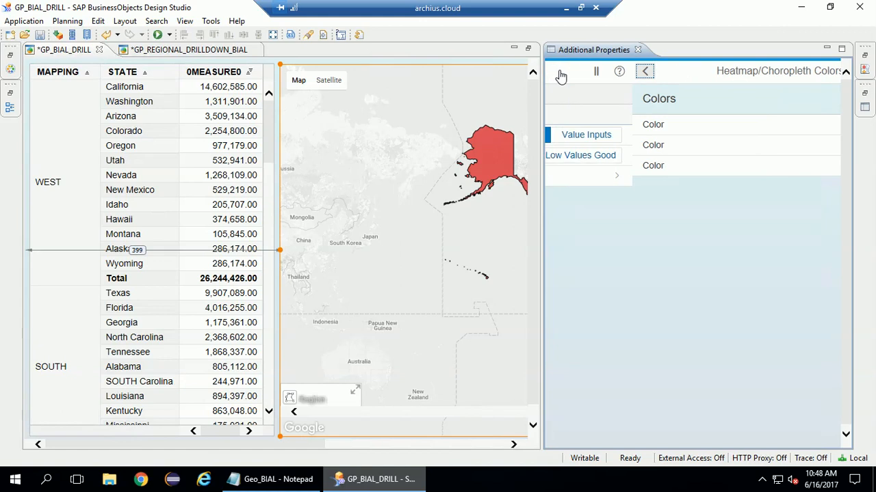
pyautogui.click(558, 71)
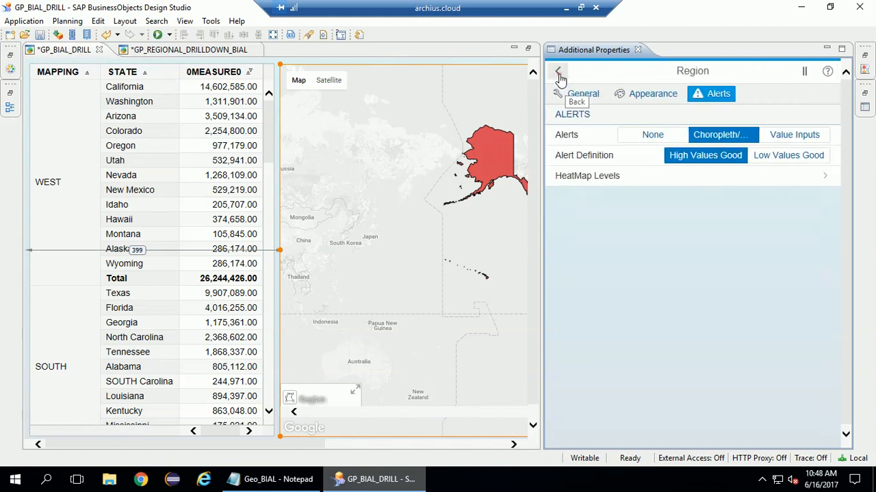
# - Add a second Shapes data layer and name it State
pyautogui.click(558, 71)
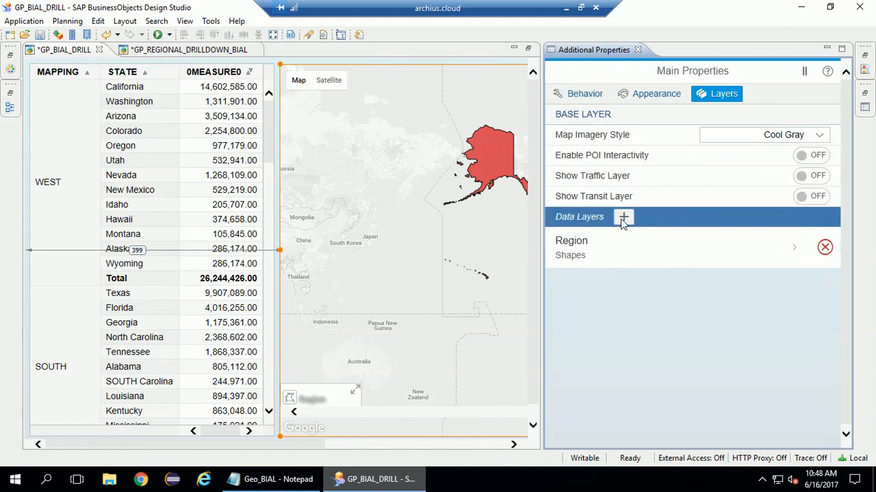
pyautogui.click(623, 217)
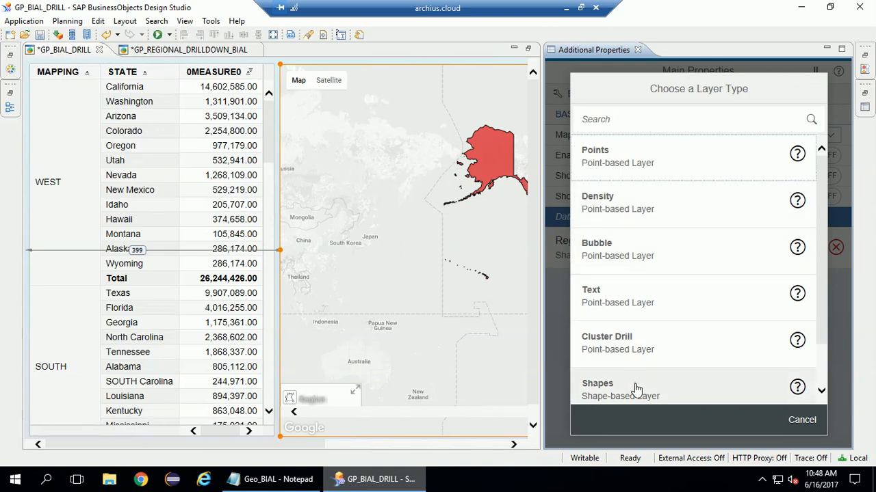
pyautogui.click(597, 383)
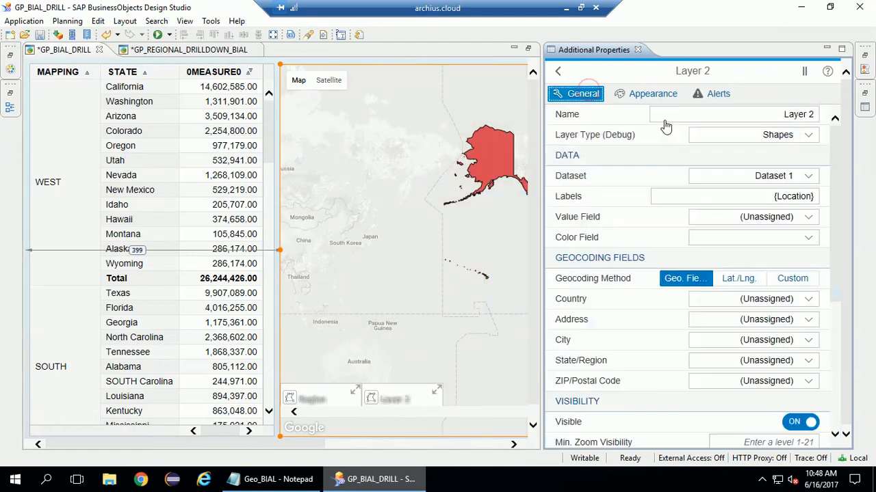
pyautogui.click(732, 114)
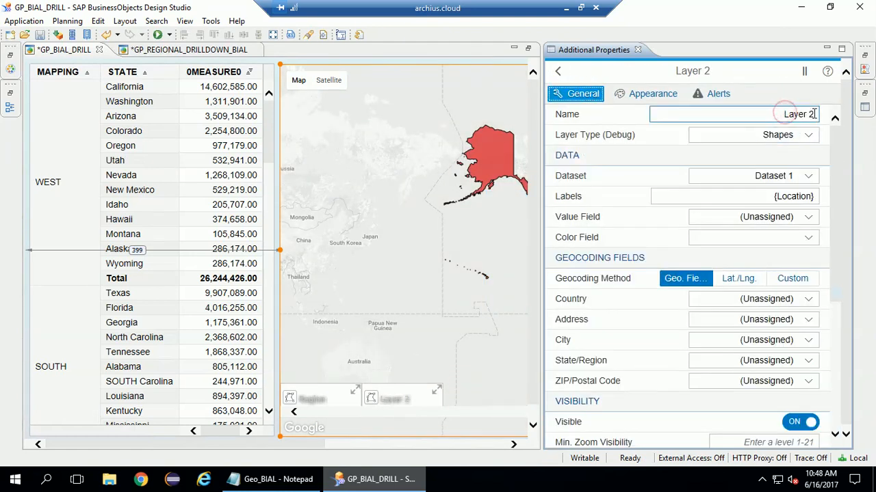
pyautogui.write('State')
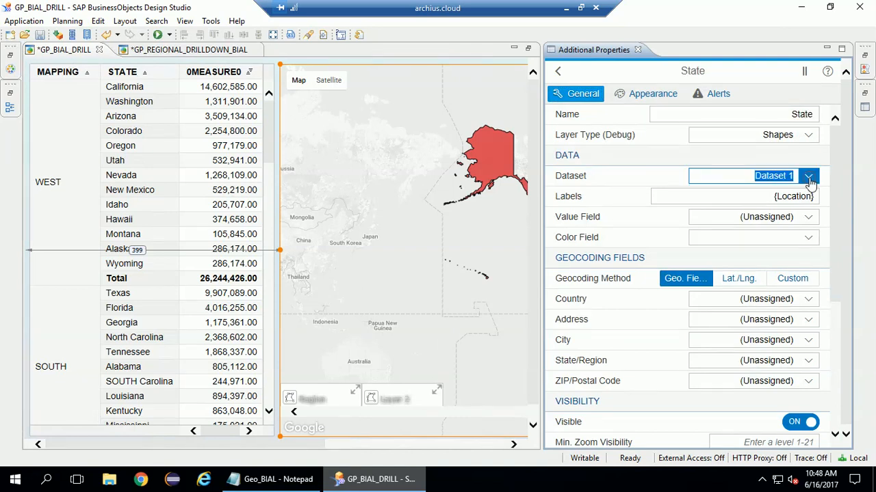
# - Give the State layer Dataset 2, labels {STATE}, value 0MEASURE0 and STATE geocoding
pyautogui.click(809, 176)
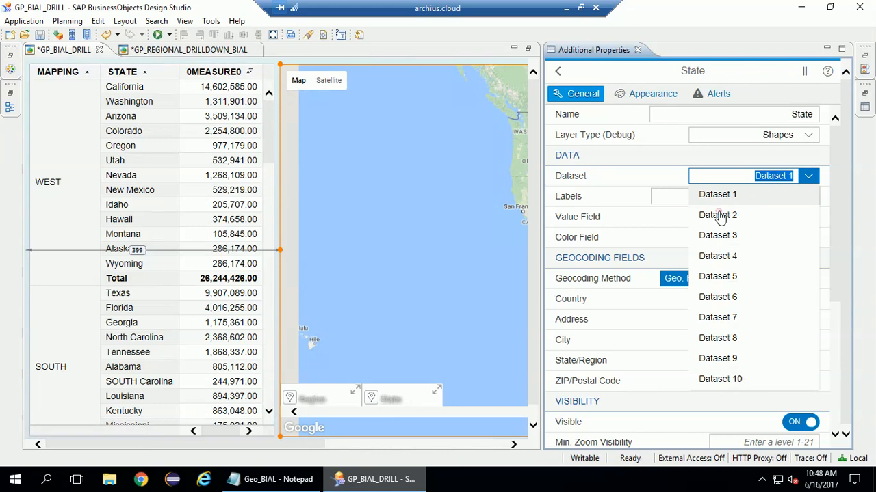
pyautogui.click(718, 215)
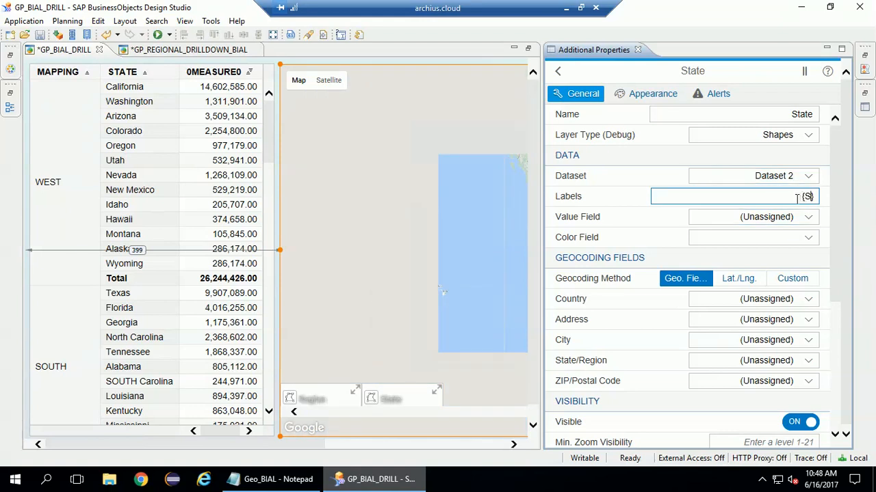
pyautogui.write('{STATE}')
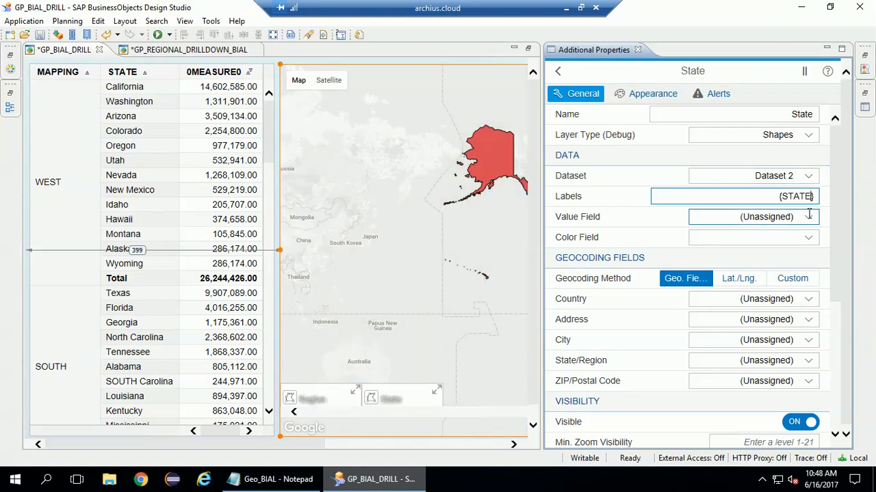
pyautogui.click(808, 217)
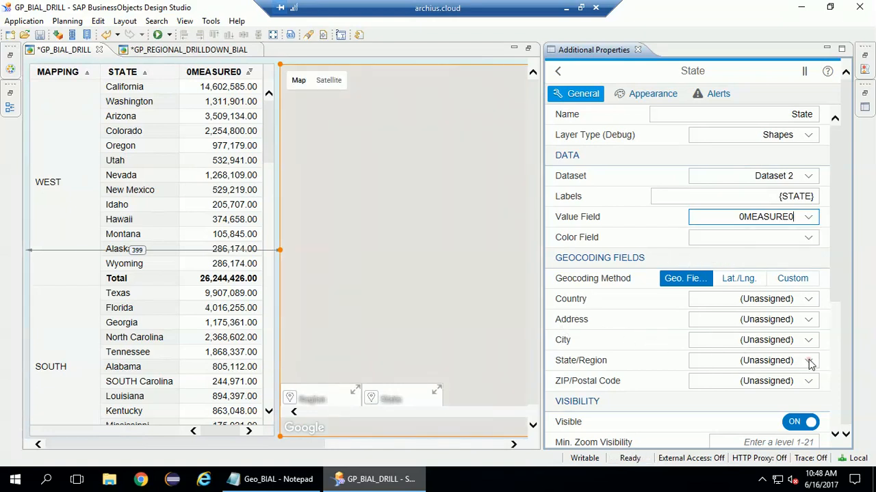
pyautogui.click(809, 360)
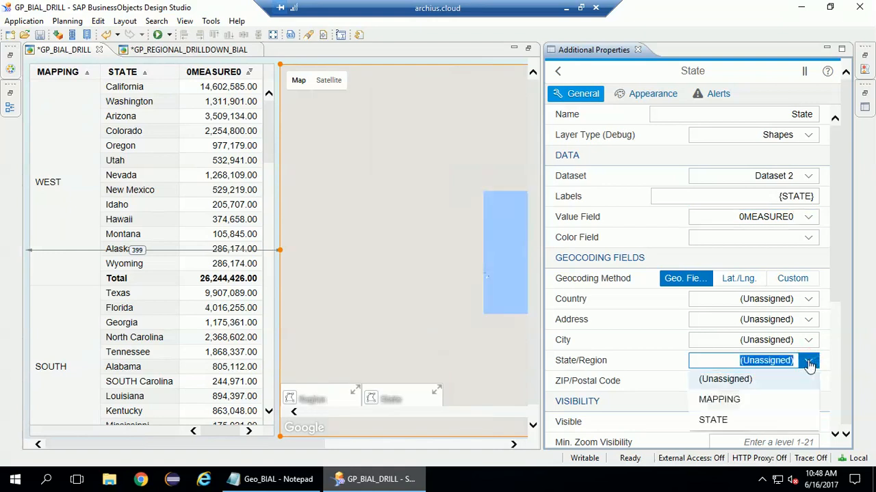
pyautogui.click(712, 419)
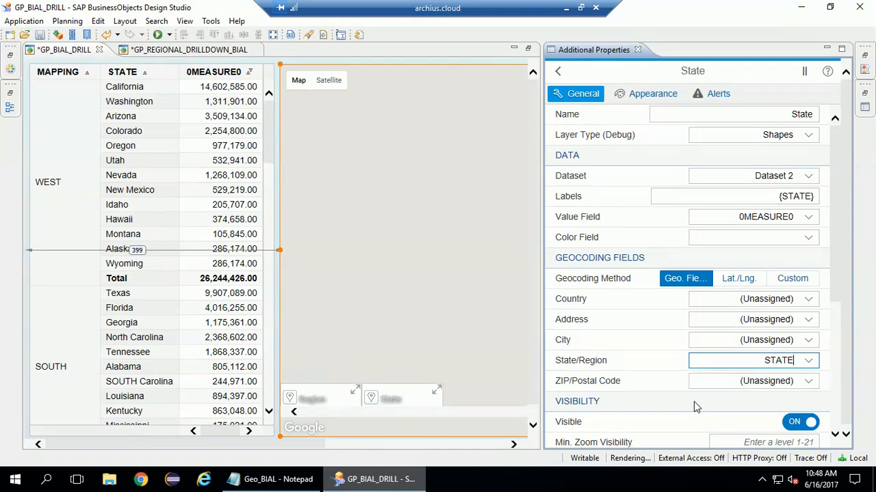
pyautogui.scroll(-3)
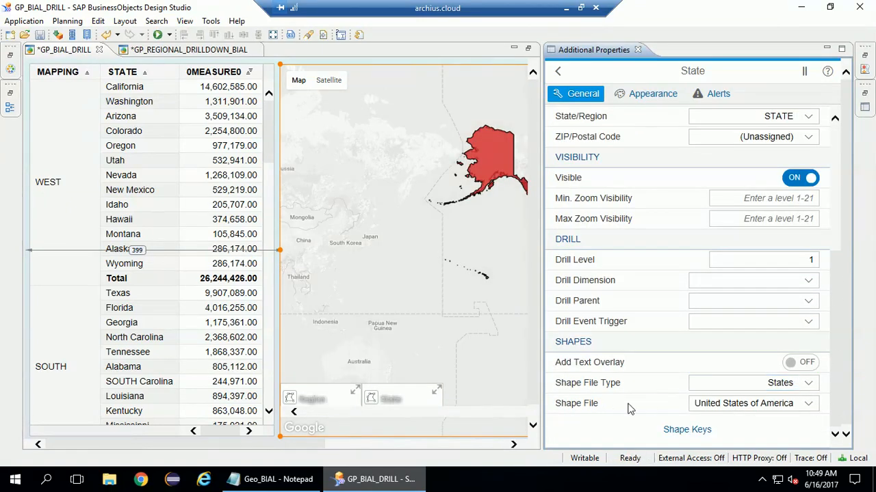
pyautogui.moveTo(807, 411)
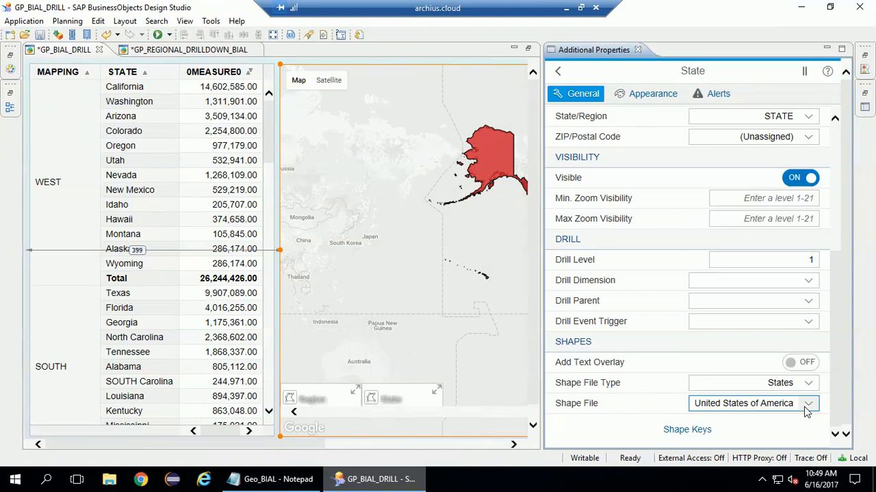
pyautogui.moveTo(771, 178)
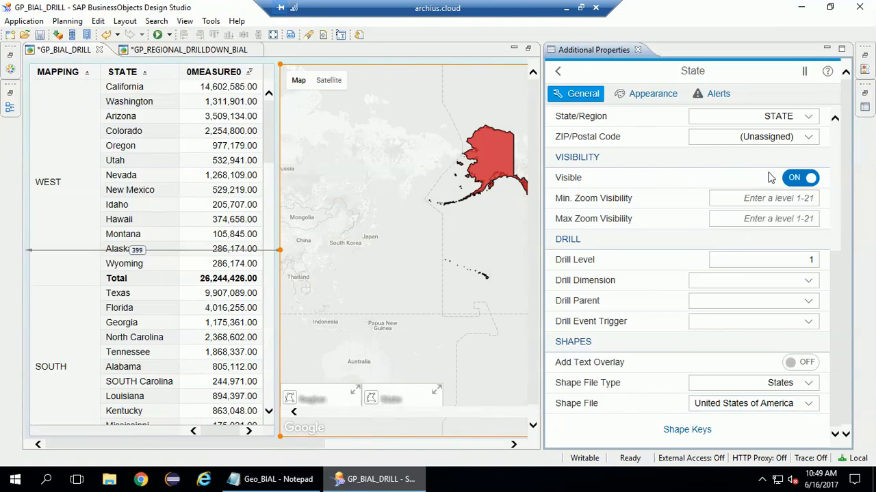
# - Switch the State layer's Visible toggle off
pyautogui.click(800, 178)
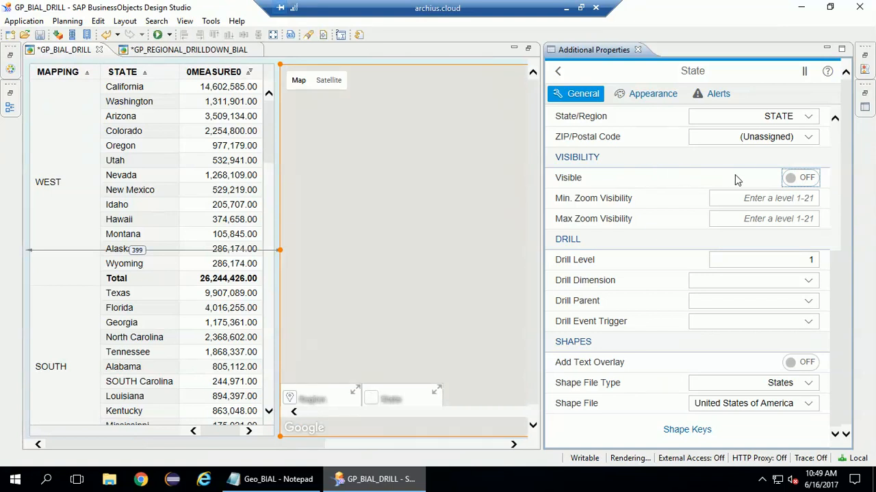
pyautogui.moveTo(646, 94)
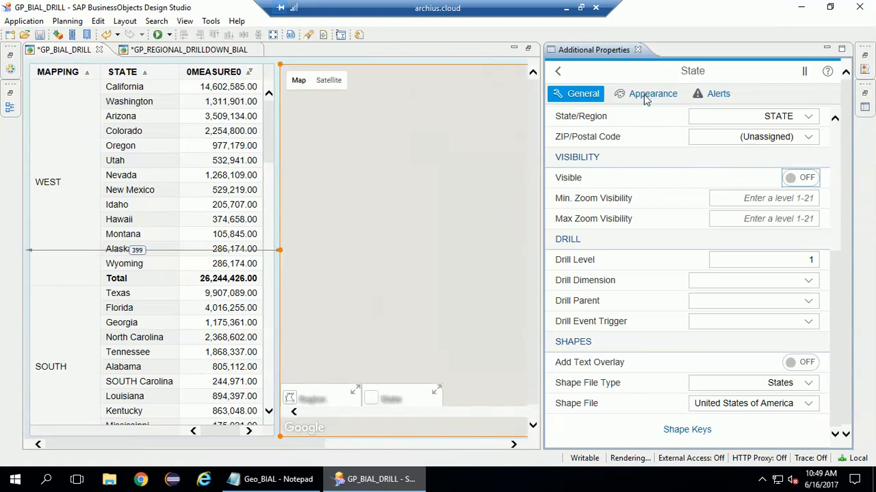
# - Set the State layer's default layer colour to #f2d249, then return to the layer list
pyautogui.click(645, 94)
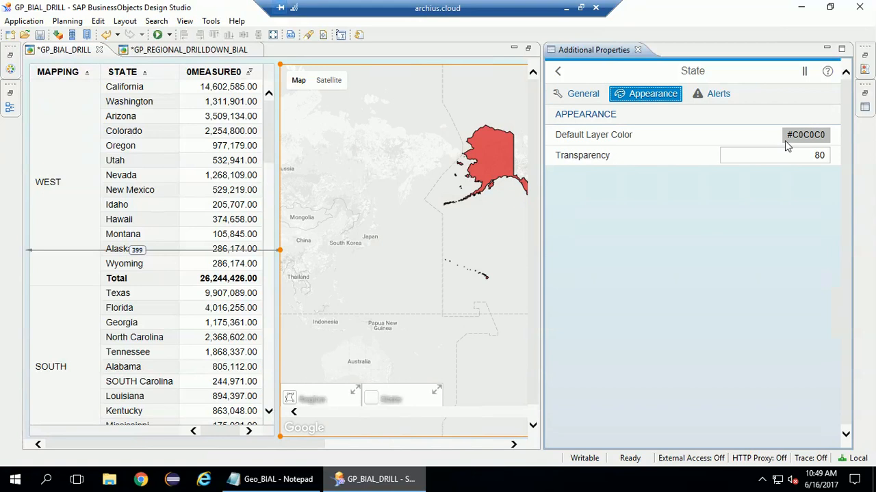
pyautogui.click(805, 135)
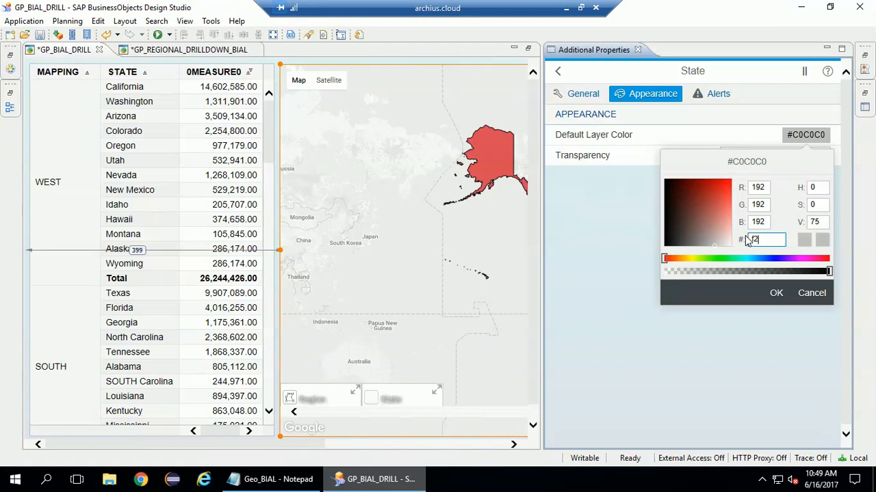
pyautogui.write('f2d249')
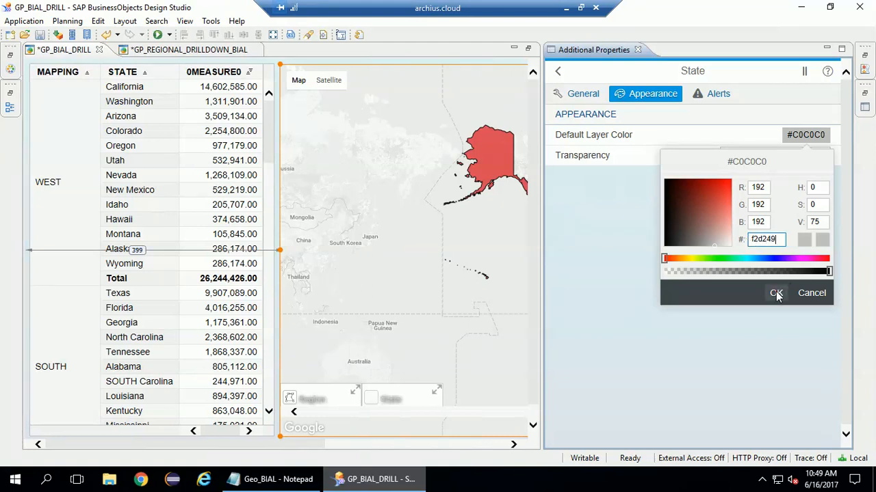
pyautogui.click(776, 293)
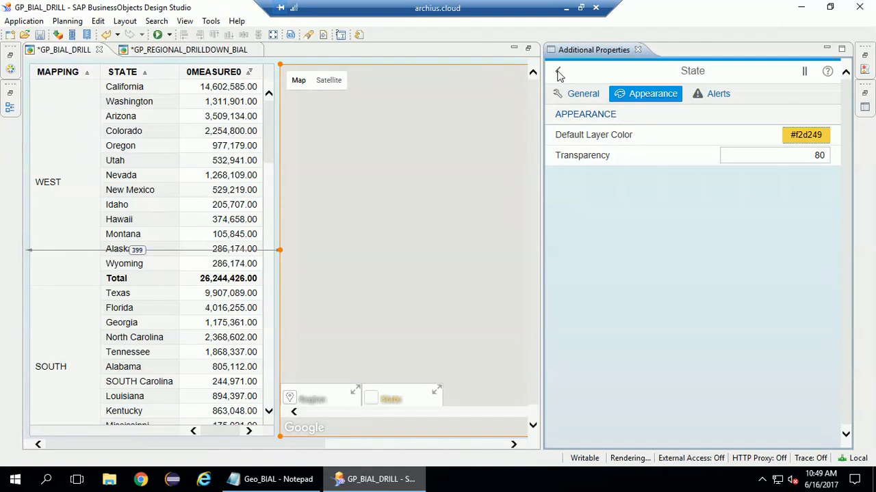
pyautogui.click(559, 74)
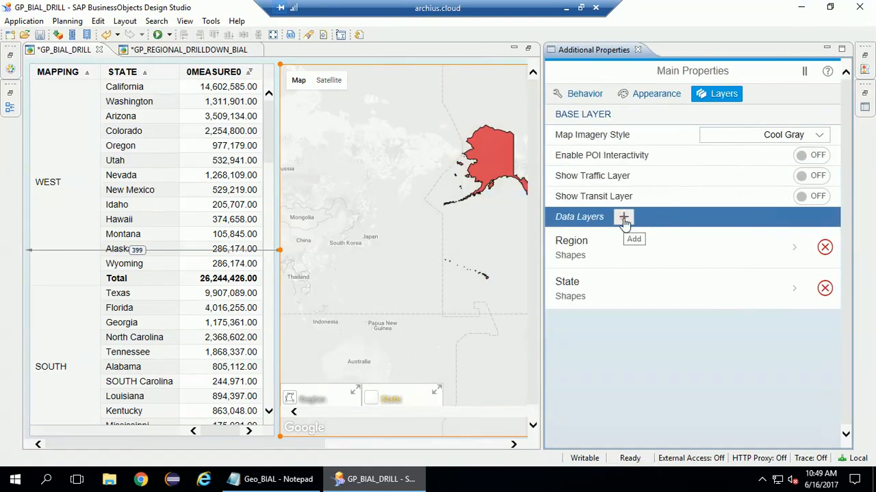
# - Add a new Cluster Drill data layer to the map and name it City
pyautogui.click(624, 217)
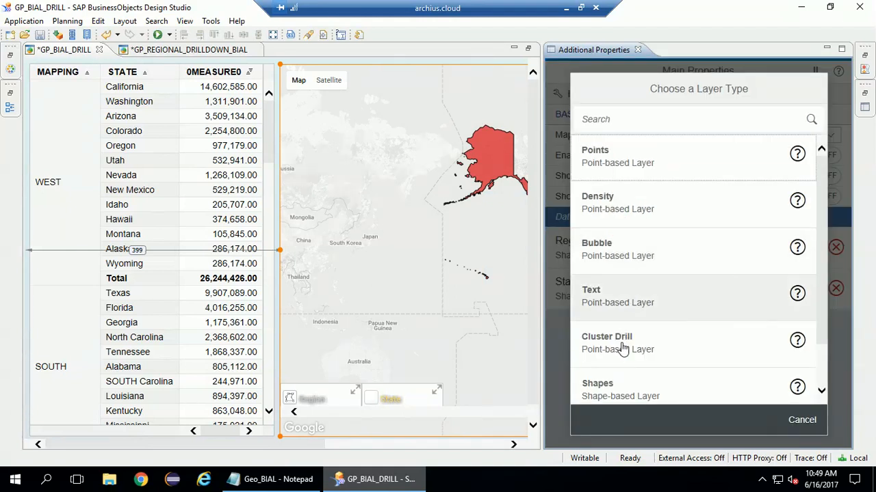
pyautogui.click(606, 343)
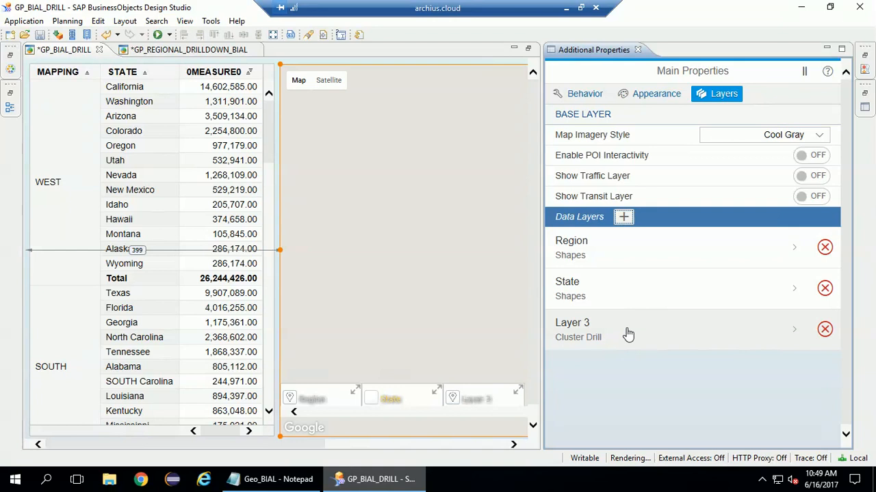
pyautogui.click(616, 330)
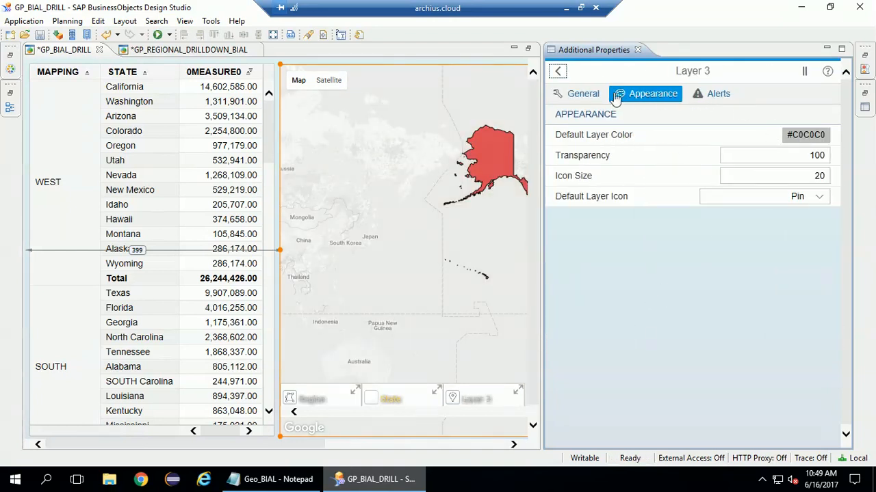
pyautogui.click(582, 94)
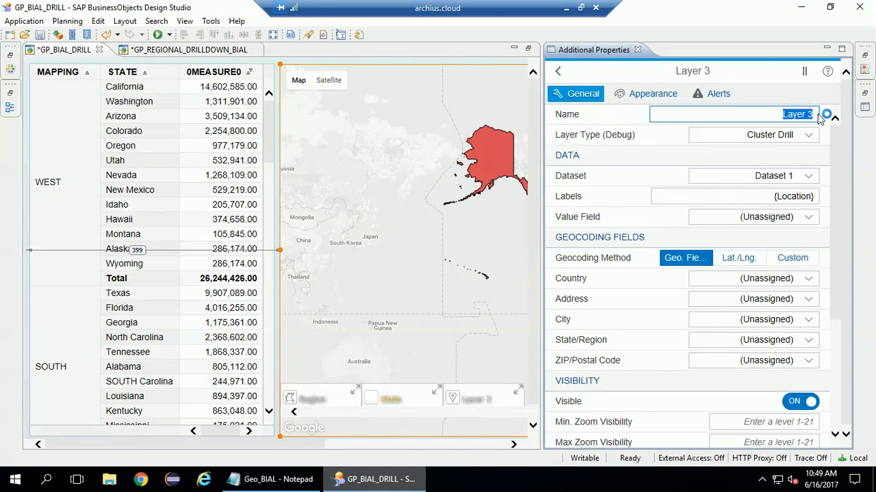
pyautogui.write('City')
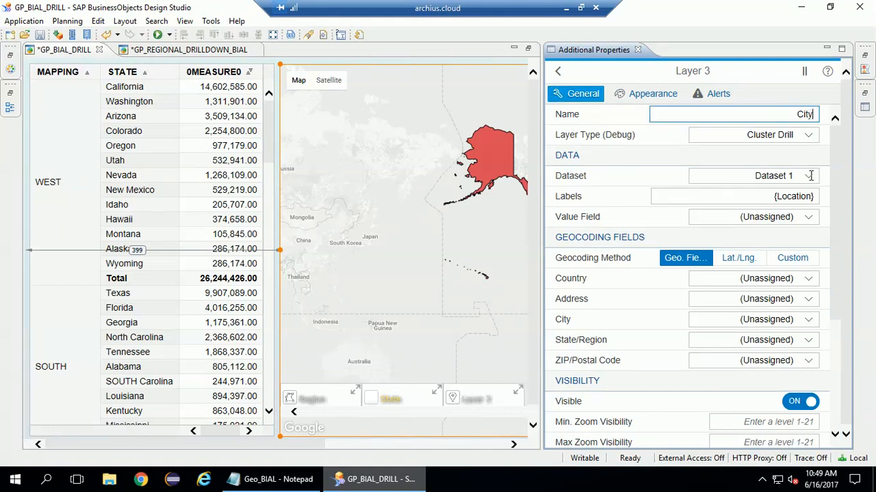
# - Set the City layer to Dataset 3, with {City} labels and Subscribers values
pyautogui.click(808, 176)
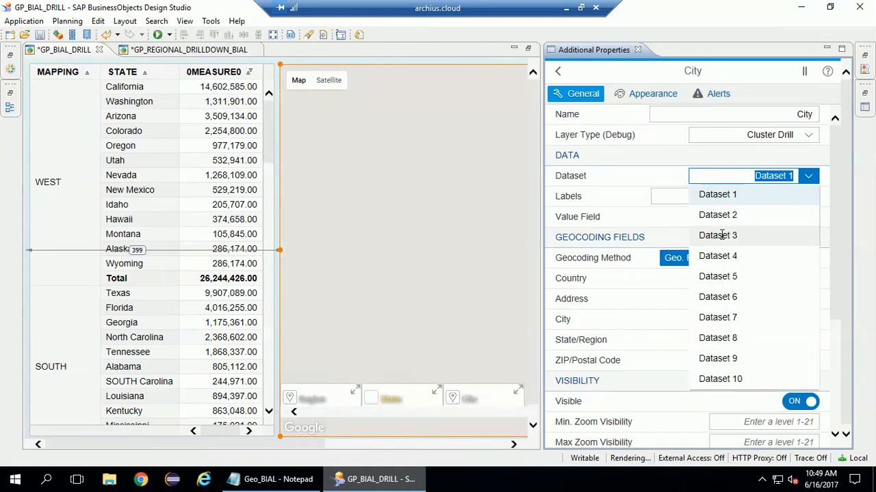
pyautogui.click(717, 235)
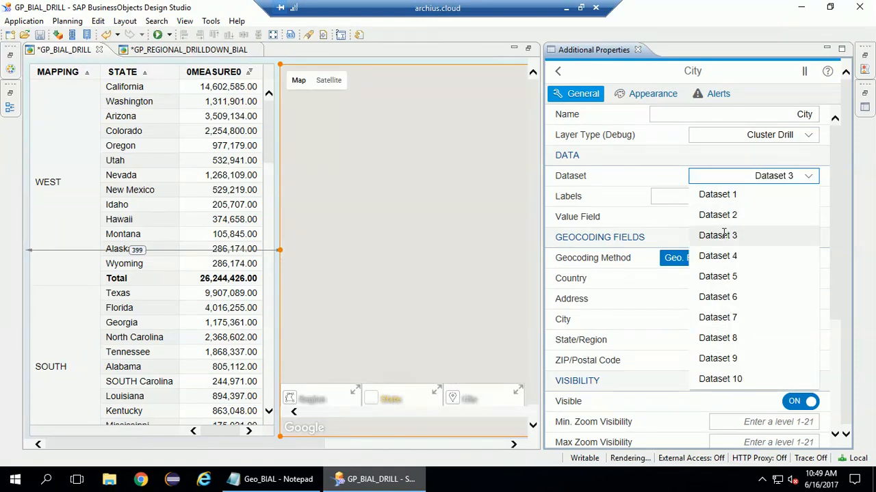
pyautogui.click(717, 234)
pyautogui.write('{City}')
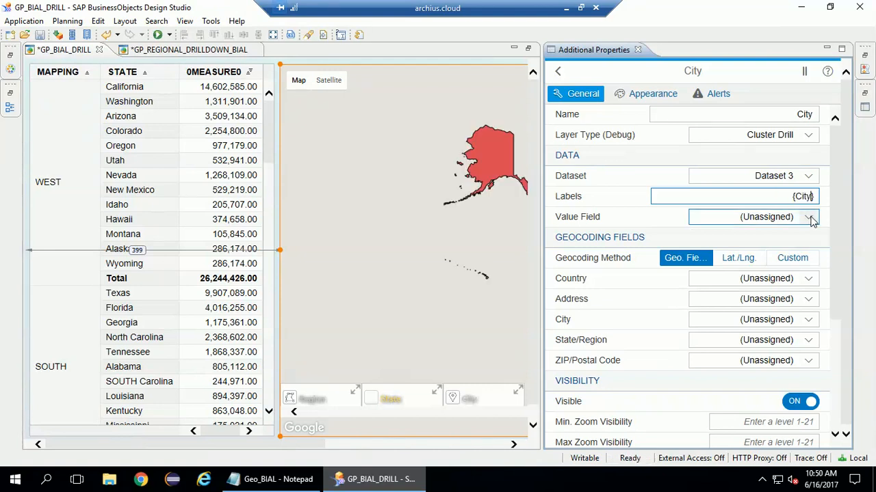
pyautogui.click(809, 216)
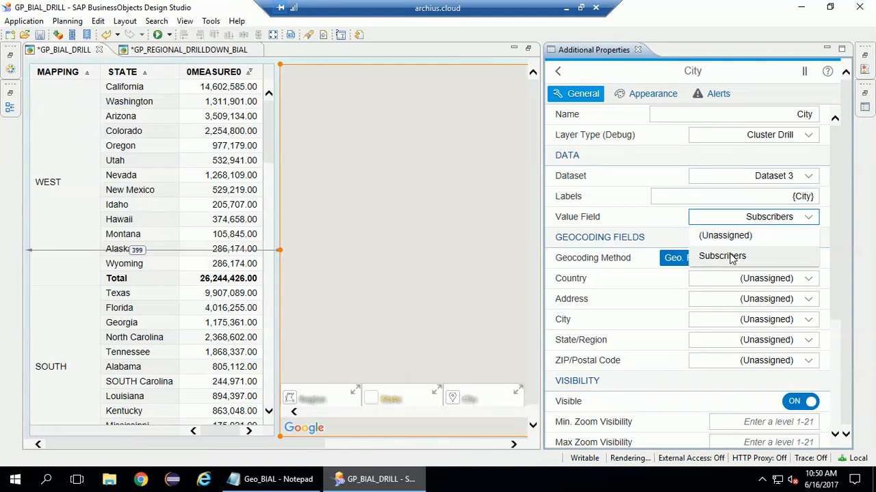
pyautogui.click(721, 256)
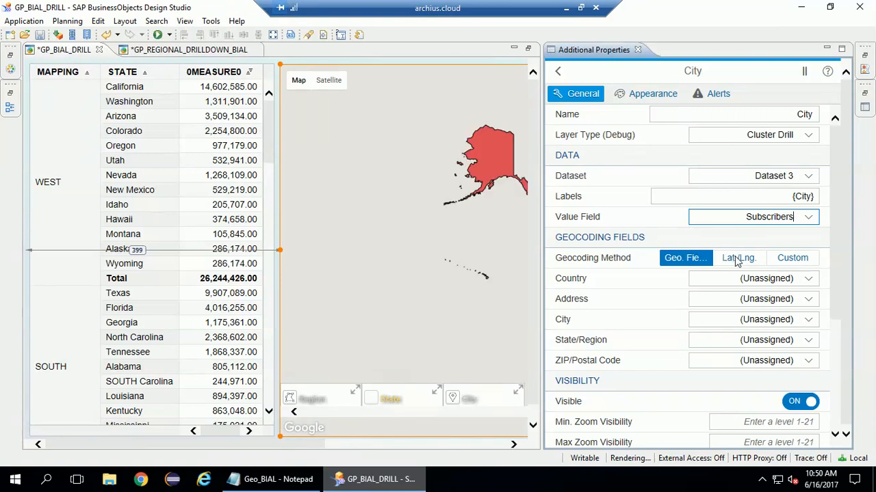
# - Geocode the City layer with the Latitude and Longitude columns
pyautogui.click(738, 258)
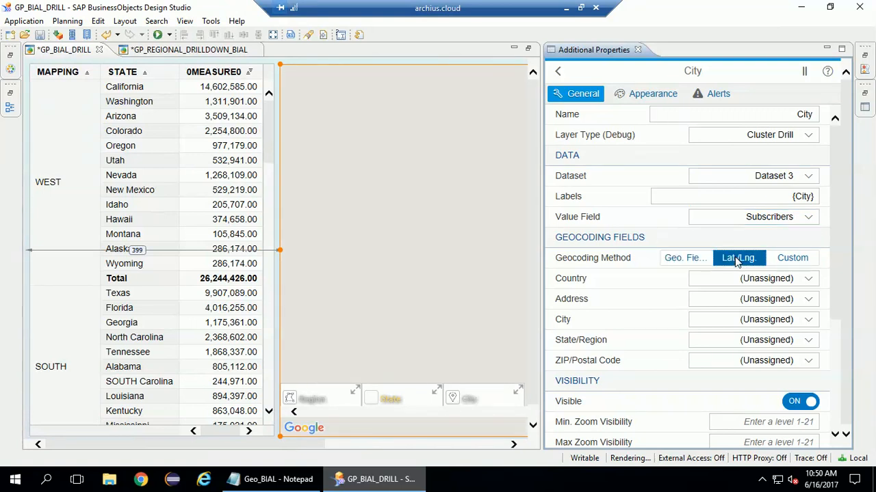
pyautogui.click(738, 258)
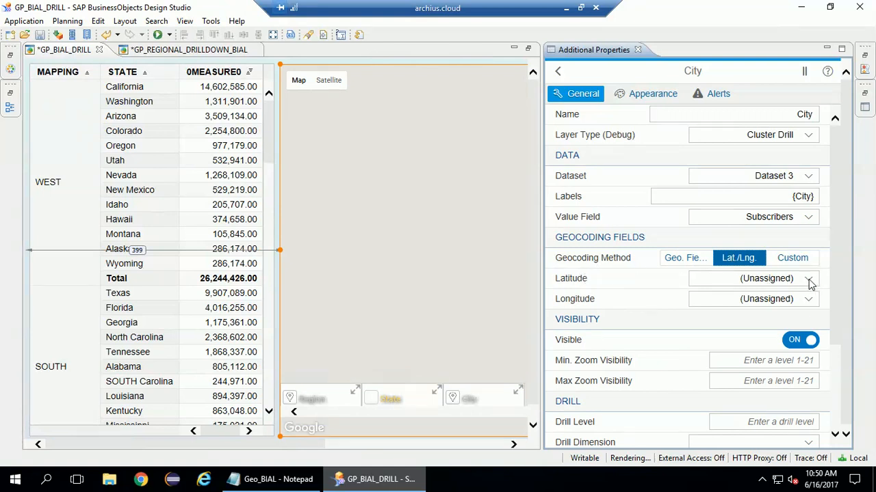
pyautogui.click(809, 279)
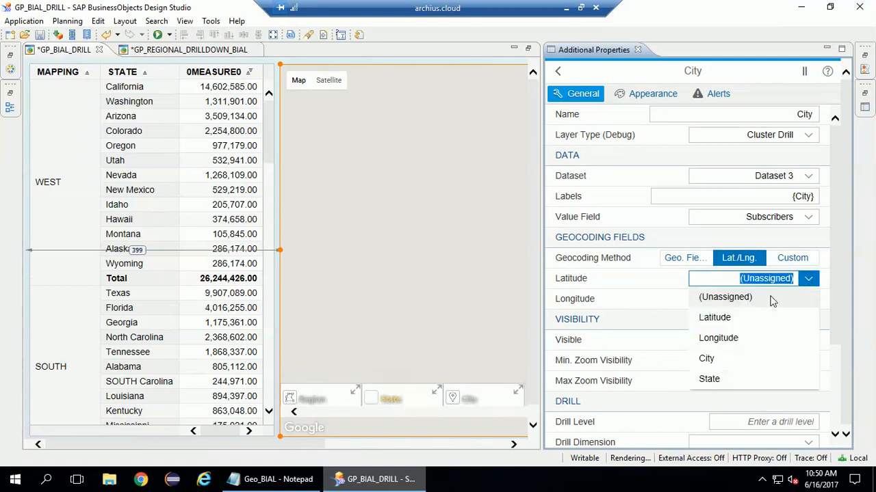
pyautogui.click(714, 317)
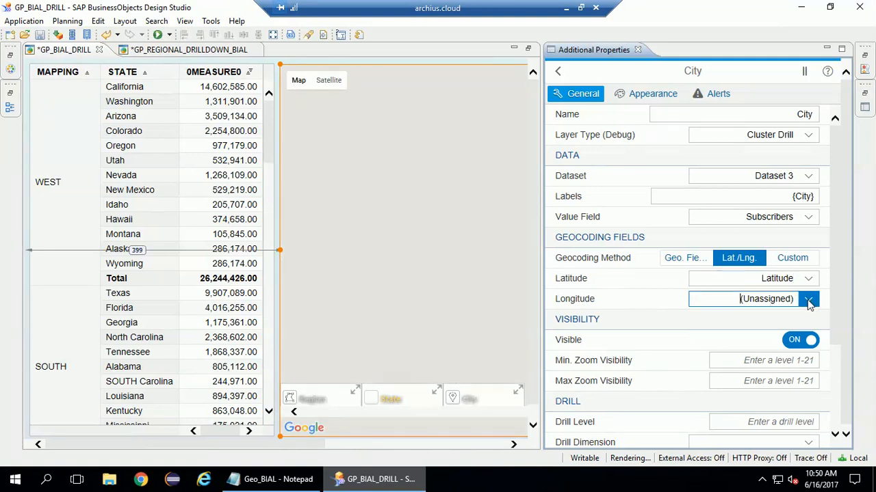
pyautogui.moveTo(762, 322)
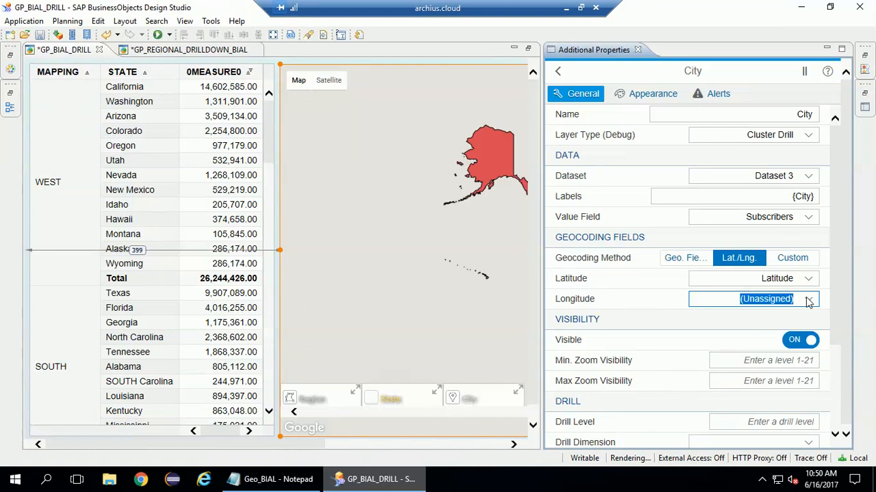
pyautogui.click(808, 299)
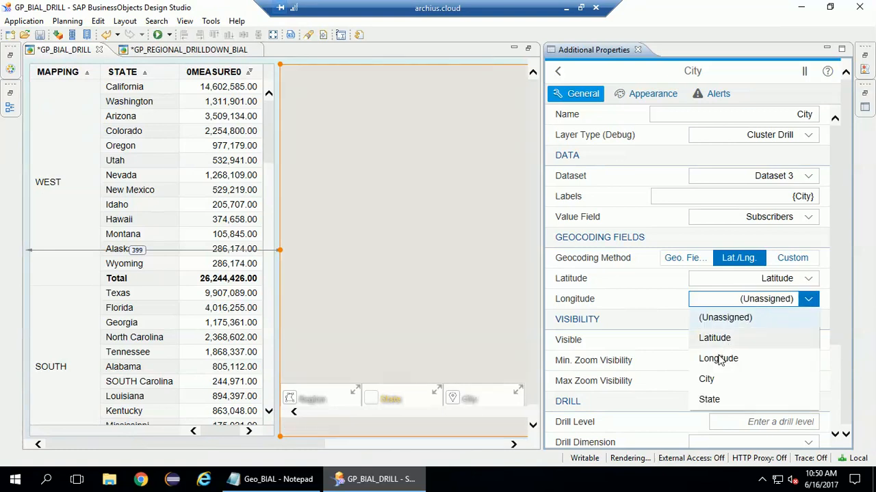
pyautogui.click(719, 359)
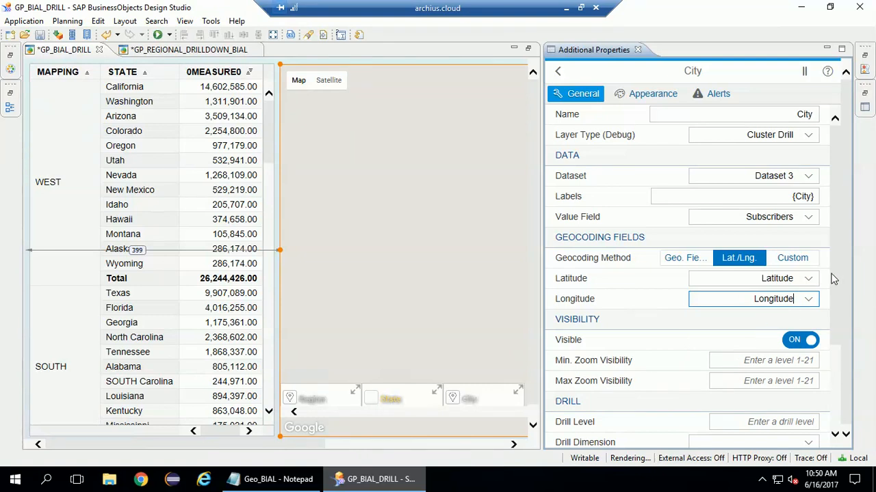
# - Switch the City layer's Visible setting off and return to the data layer list
pyautogui.scroll(-3)
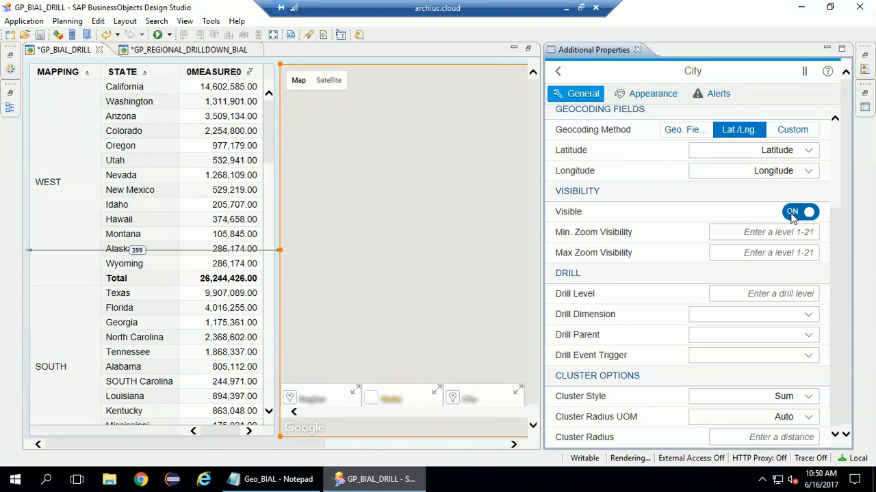
pyautogui.click(800, 211)
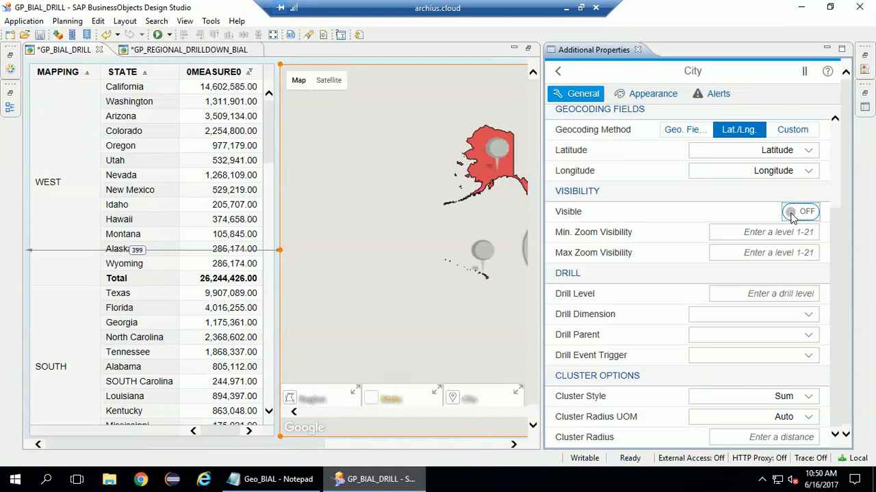
pyautogui.click(800, 211)
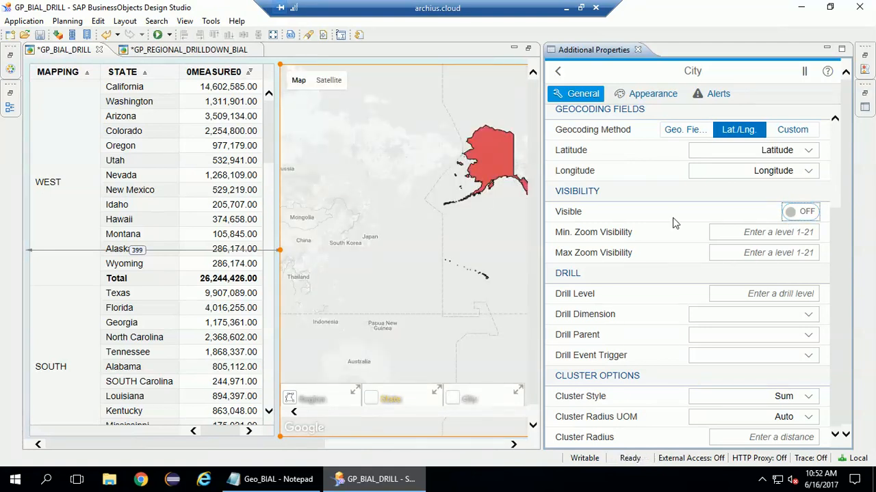
pyautogui.click(559, 71)
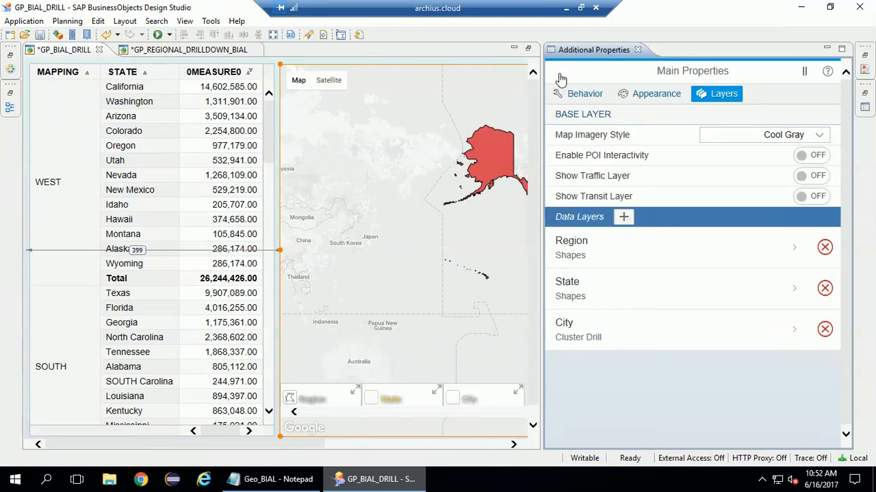
# - In the map's Behavior options, hide the legend and enable auto zoom and dynamic zoom on drill
pyautogui.click(583, 93)
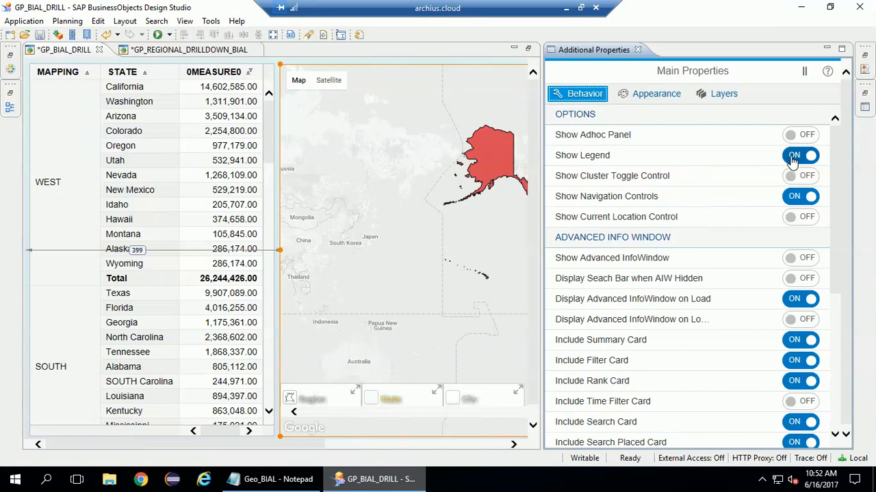
pyautogui.click(801, 155)
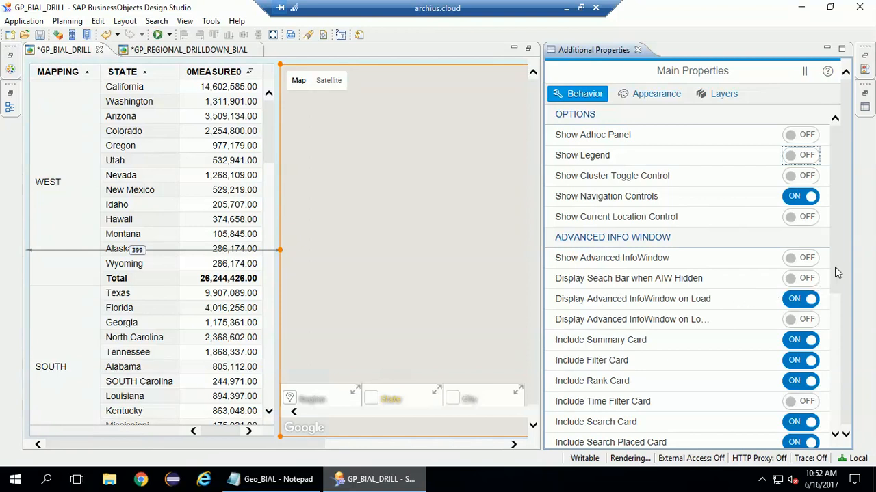
pyautogui.scroll(-3)
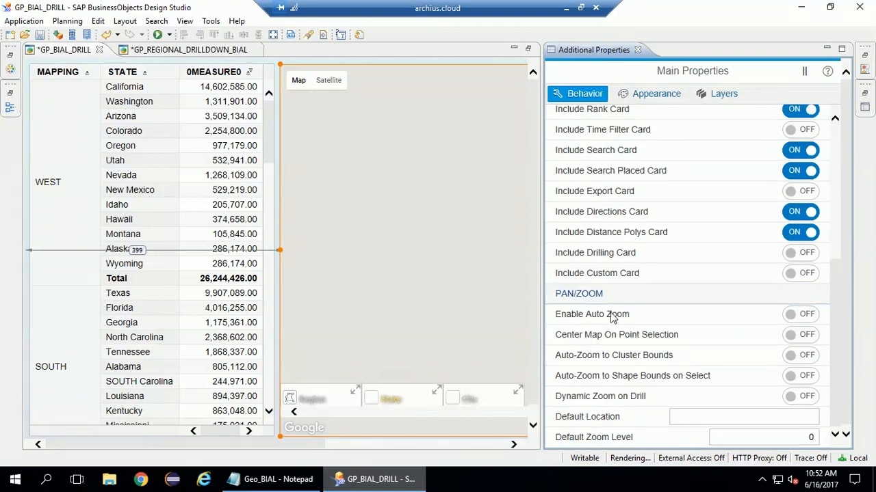
pyautogui.click(800, 314)
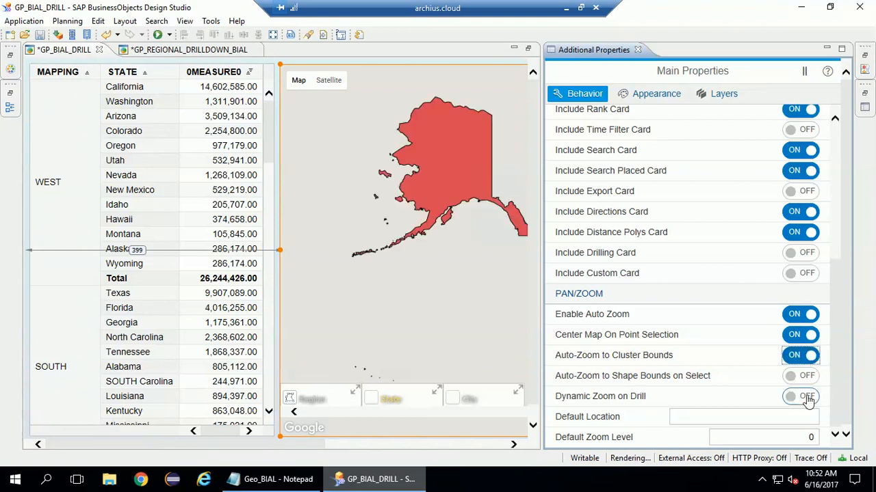
pyautogui.click(801, 396)
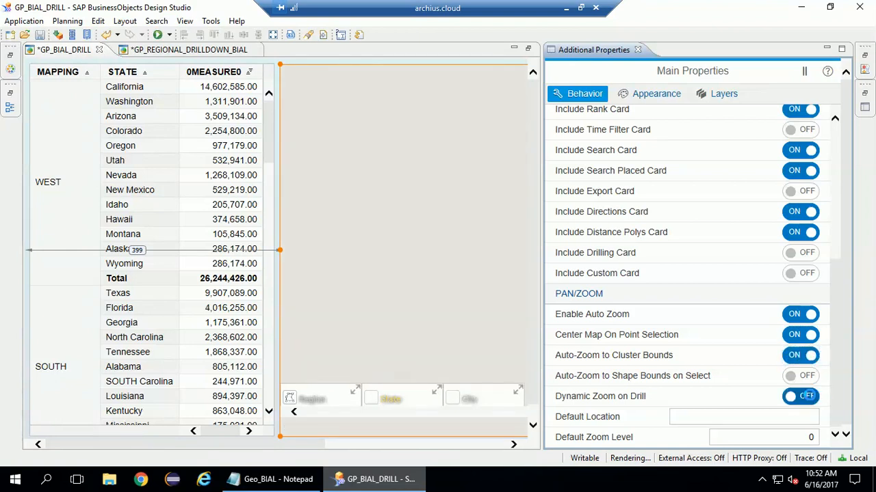
pyautogui.click(800, 396)
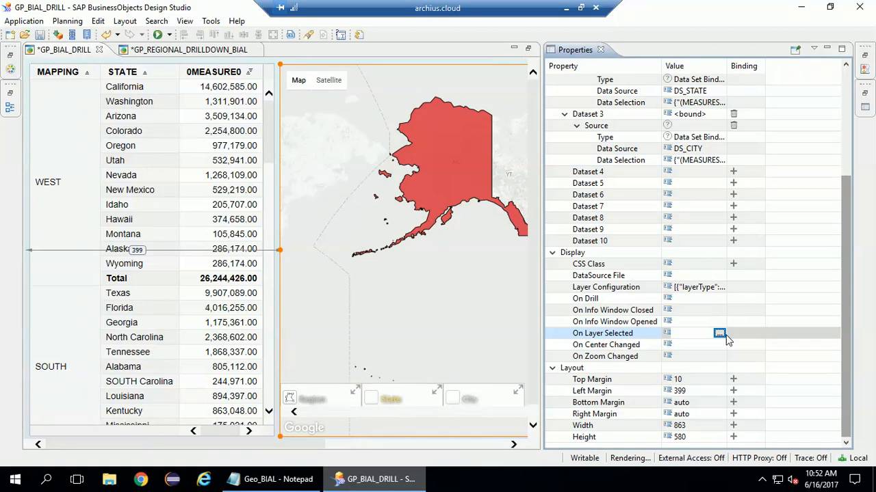
# - Open the On Layer Selected script editor and bring up the Geo_BIAL drill script in Notepad
pyautogui.click(719, 333)
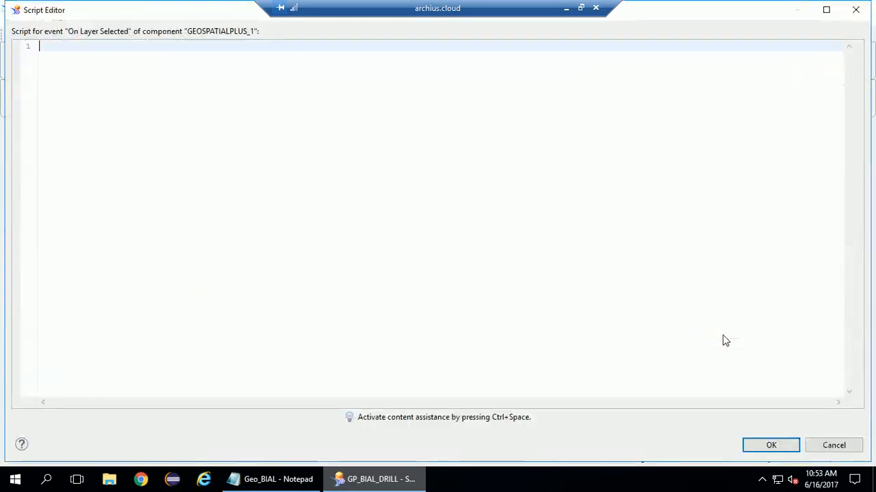
pyautogui.click(278, 479)
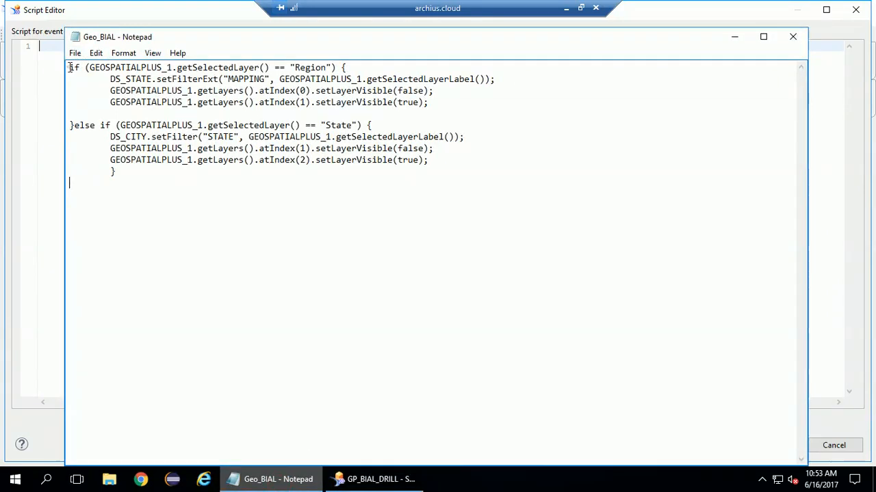
pyautogui.moveTo(69, 67); pyautogui.dragTo(495, 78)
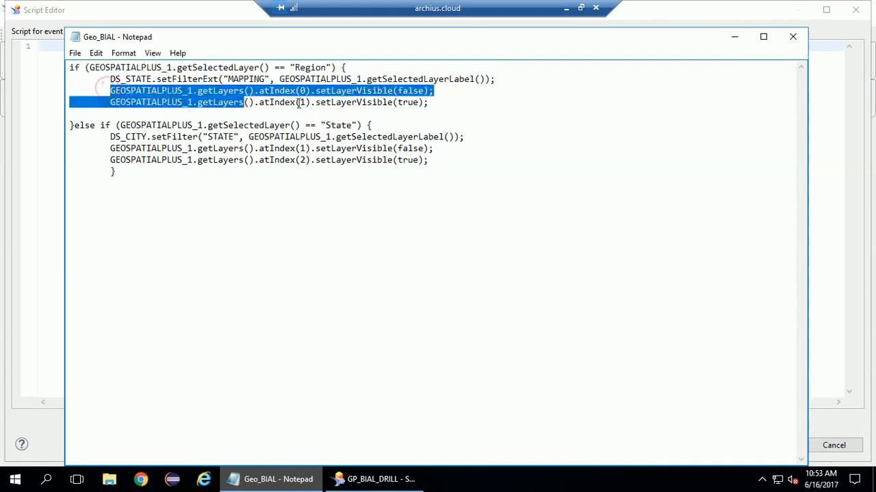
pyautogui.click(435, 90)
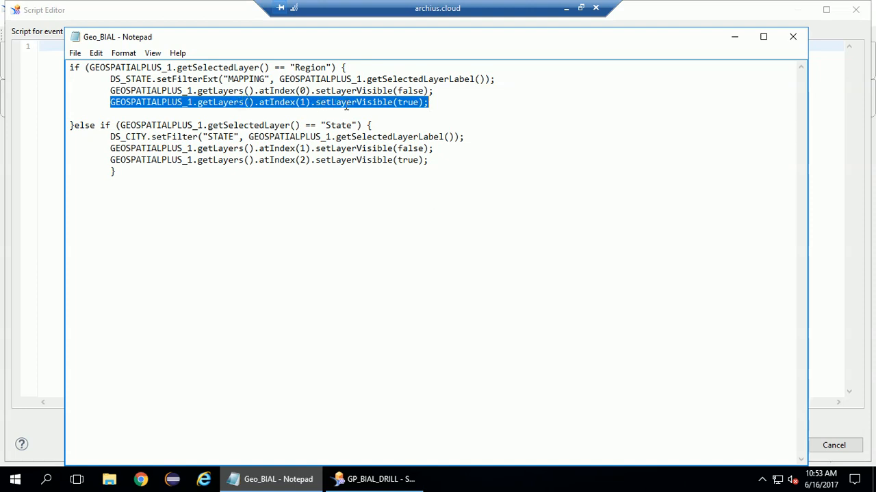
pyautogui.click(110, 113)
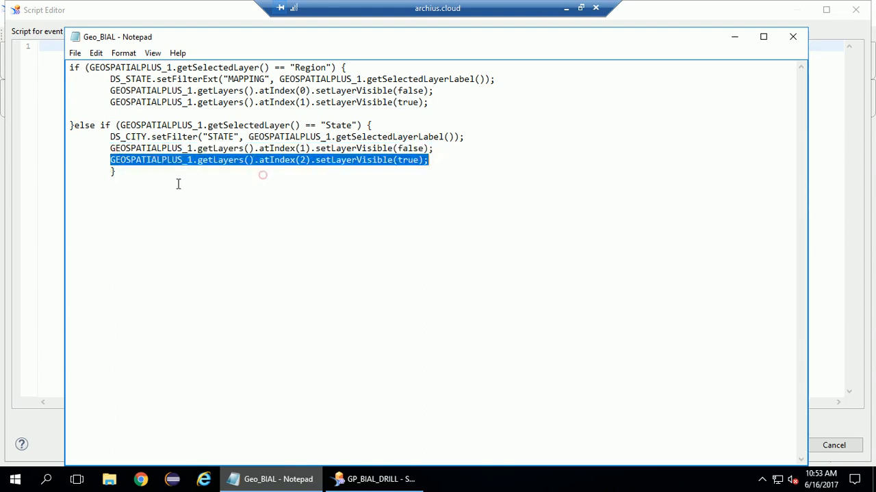
# - Paste the Region/State drill script into On Layer Selected, confirm, and execute locally
pyautogui.press('ctrl+a')
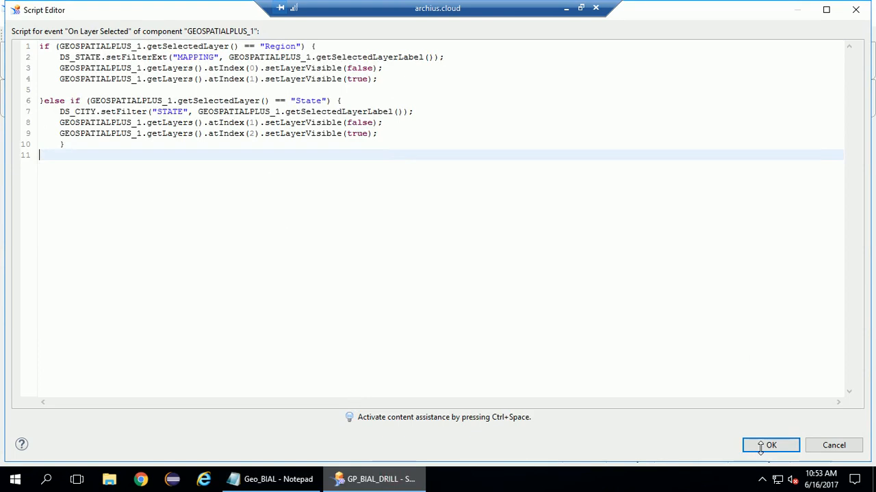
pyautogui.click(770, 445)
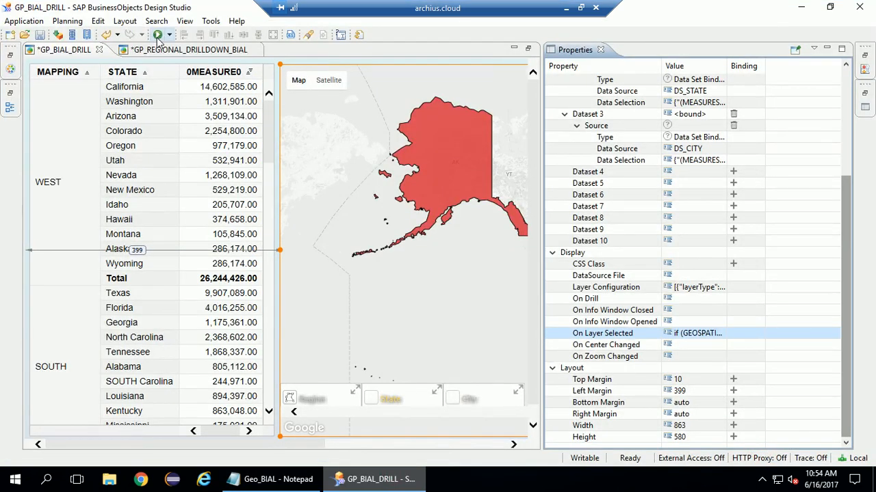
pyautogui.click(158, 34)
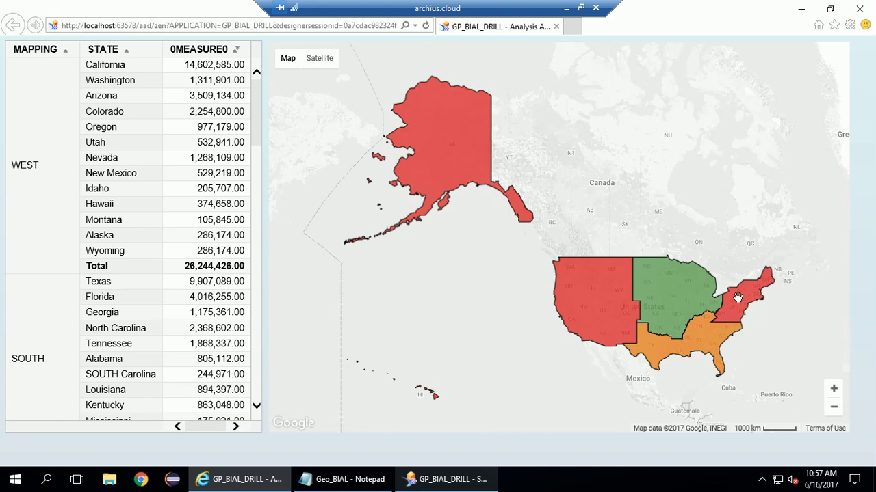
# - Drill into the East region's states, then into the northeastern city cluster
pyautogui.click(739, 301)
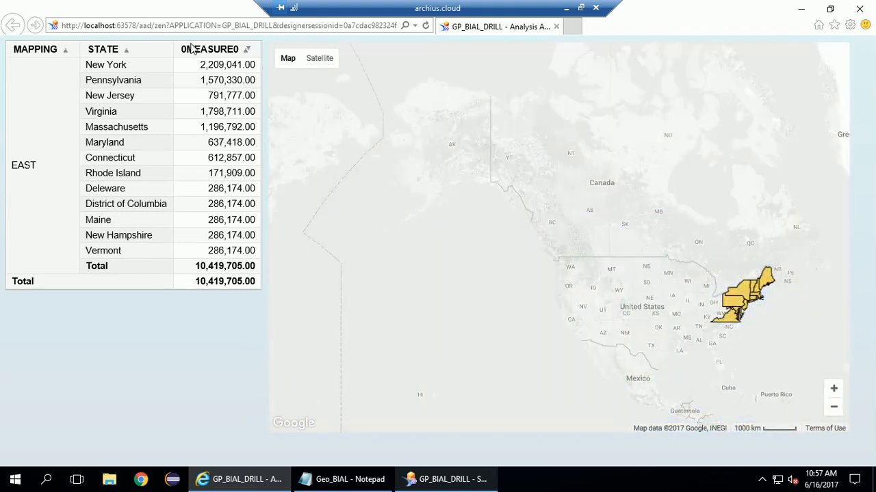
pyautogui.moveTo(24, 49)
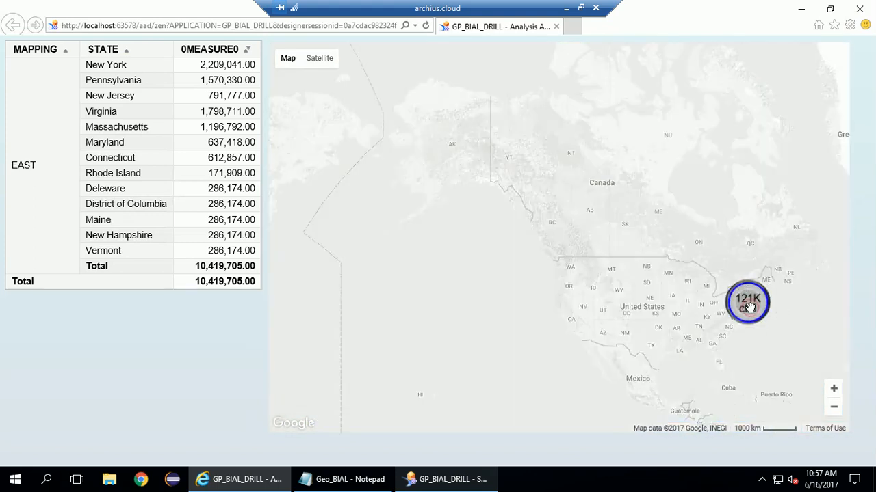
pyautogui.click(747, 301)
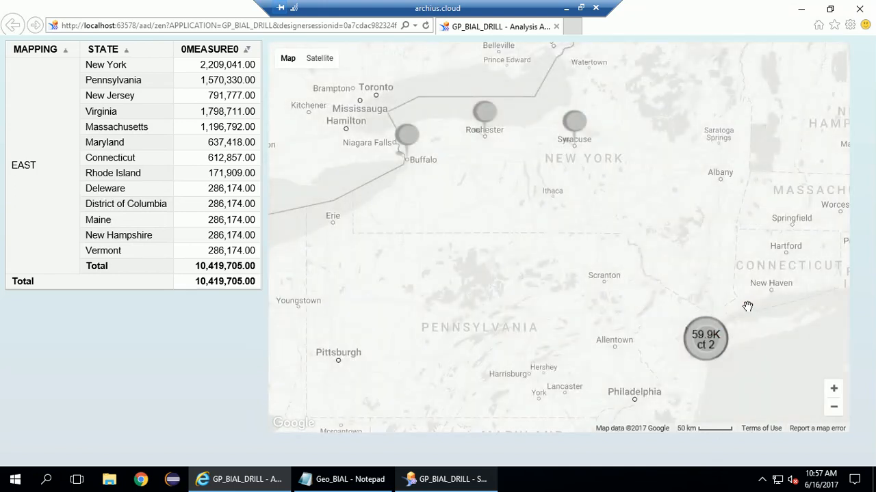